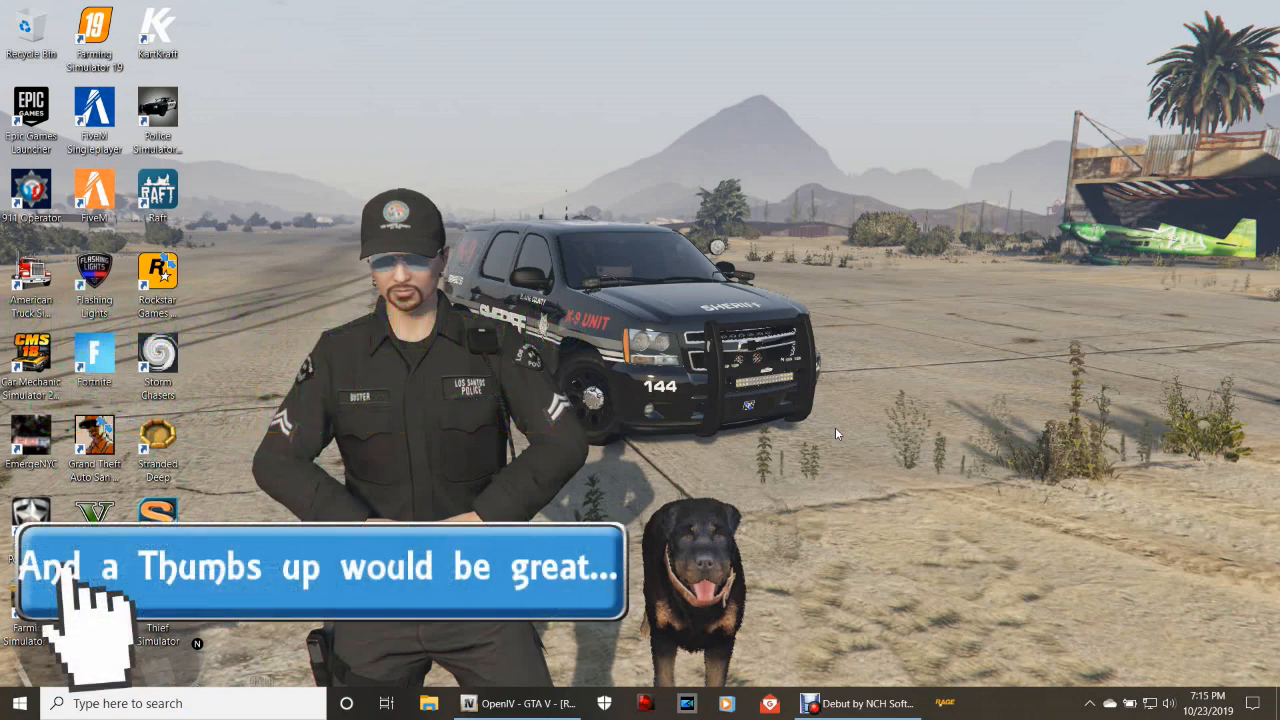
{"action": "mouse_move", "coordinate": [840, 431]}
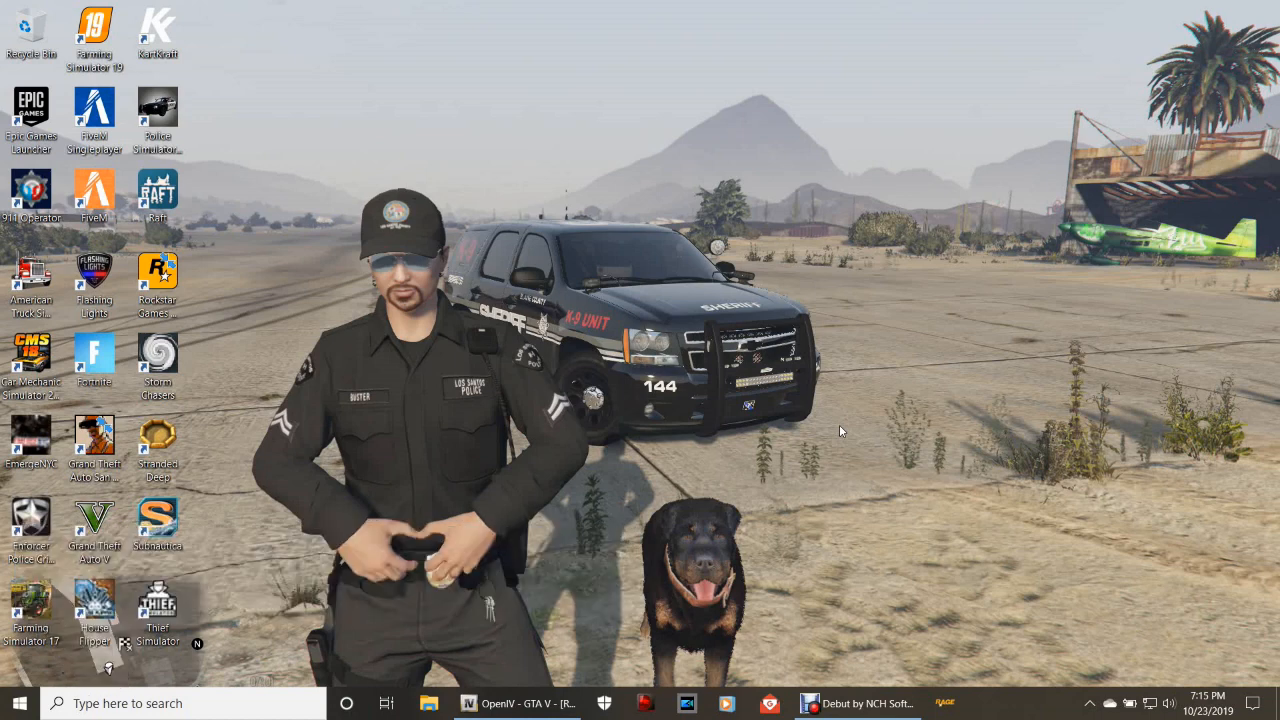
{"action": "mouse_move", "coordinate": [564, 658]}
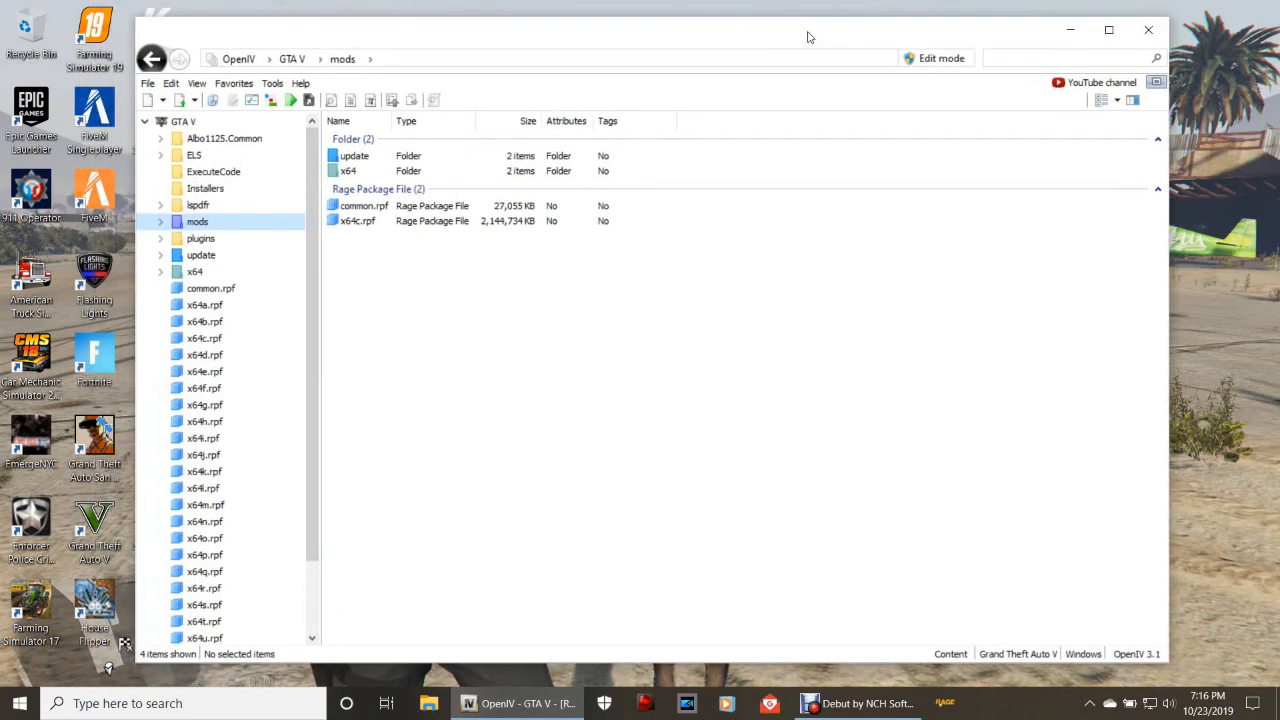
{"action": "mouse_move", "coordinate": [696, 110]}
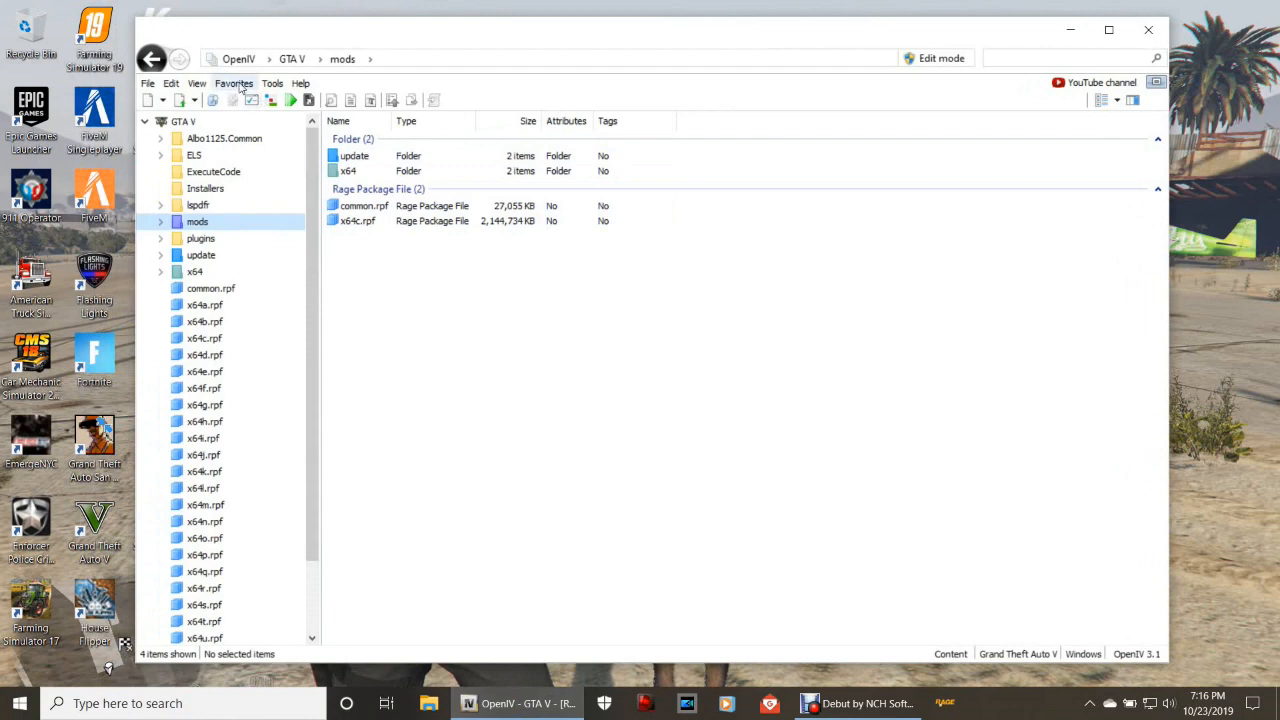
Open the Favorites menu to list saved archive shortcuts like vehicles.rpf
{"action": "left_click", "coordinate": [233, 83]}
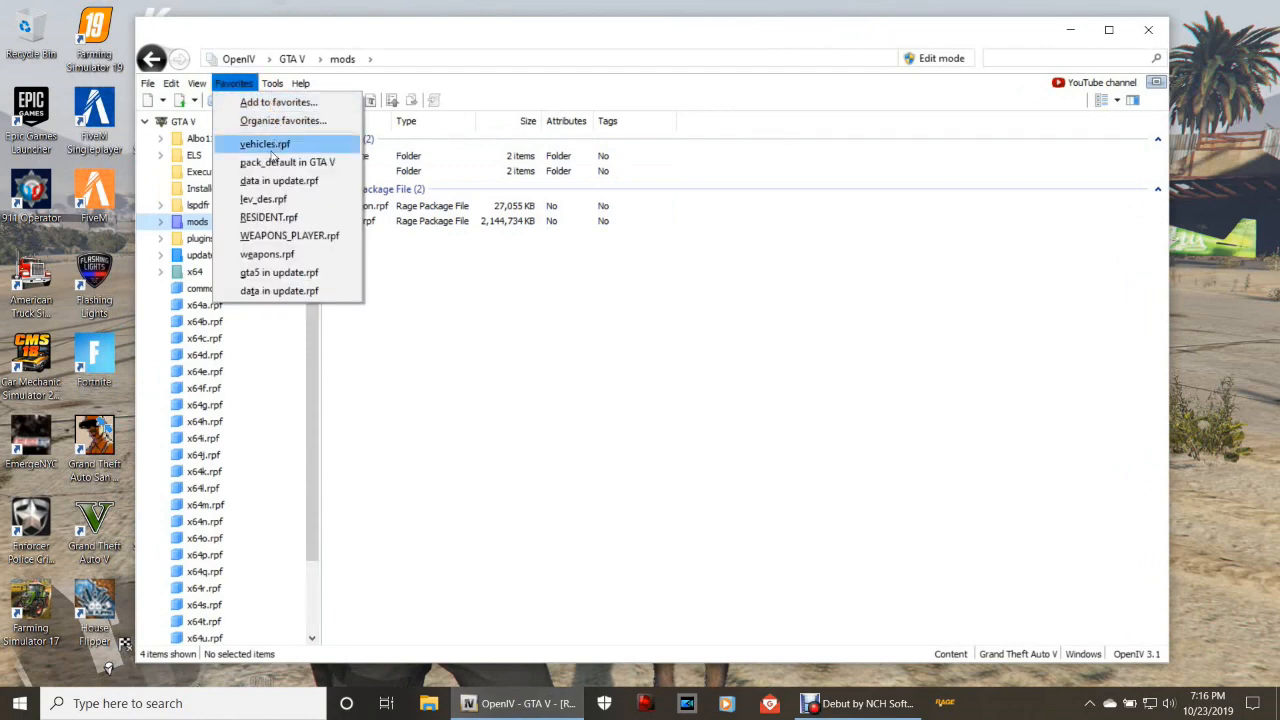
{"action": "mouse_move", "coordinate": [279, 180]}
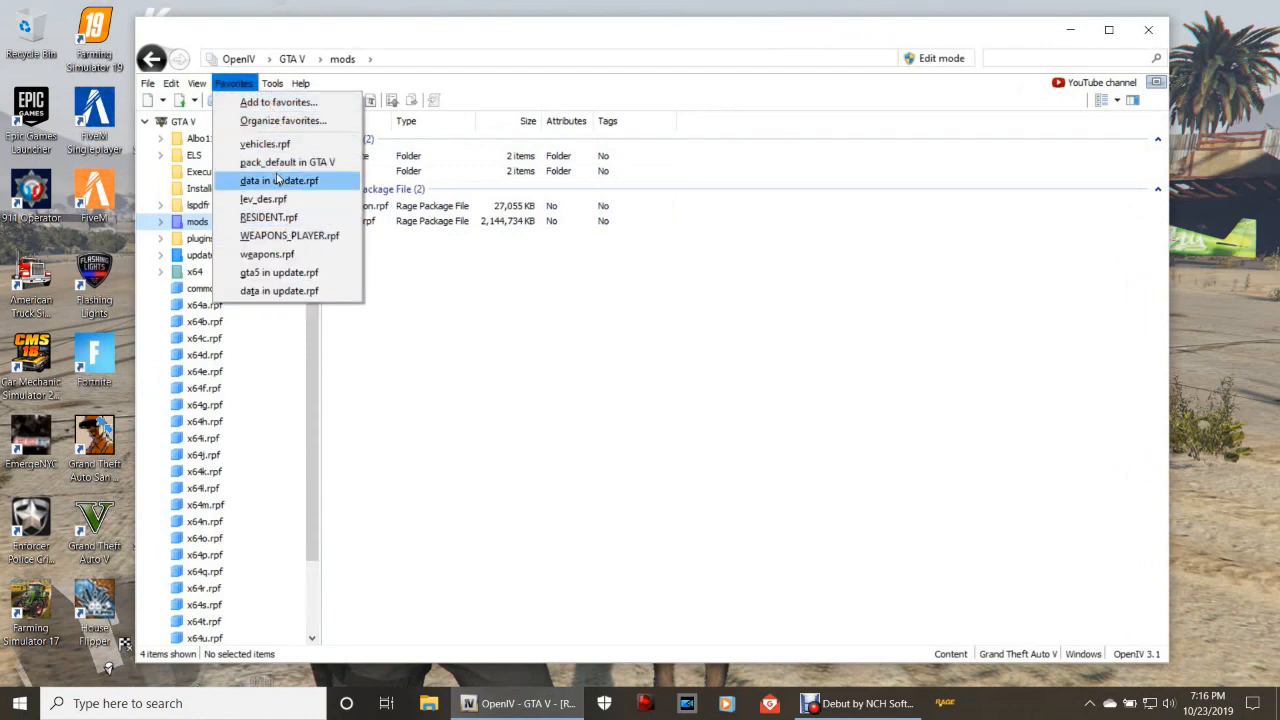
{"action": "mouse_move", "coordinate": [285, 144]}
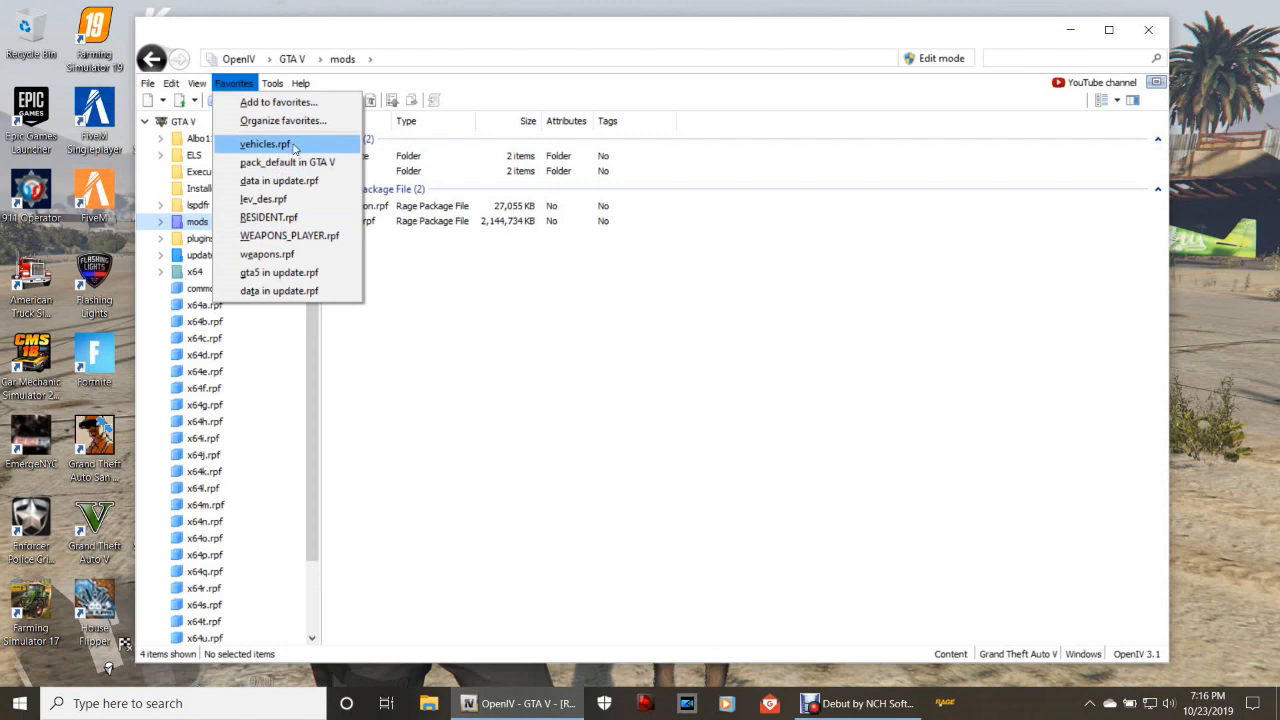
Jump to the favourited vehicles.rpf archive inside patchday20ng's dlc.rpf
{"action": "left_click", "coordinate": [264, 143]}
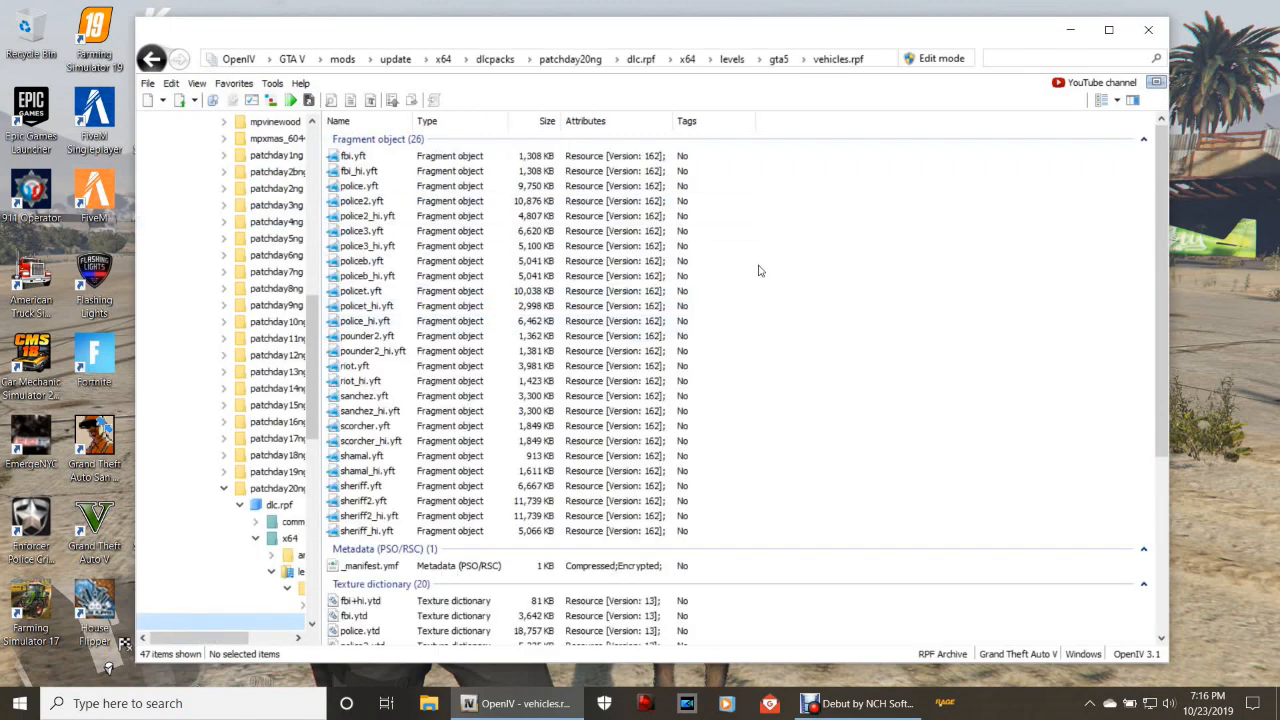
{"action": "mouse_move", "coordinate": [860, 326]}
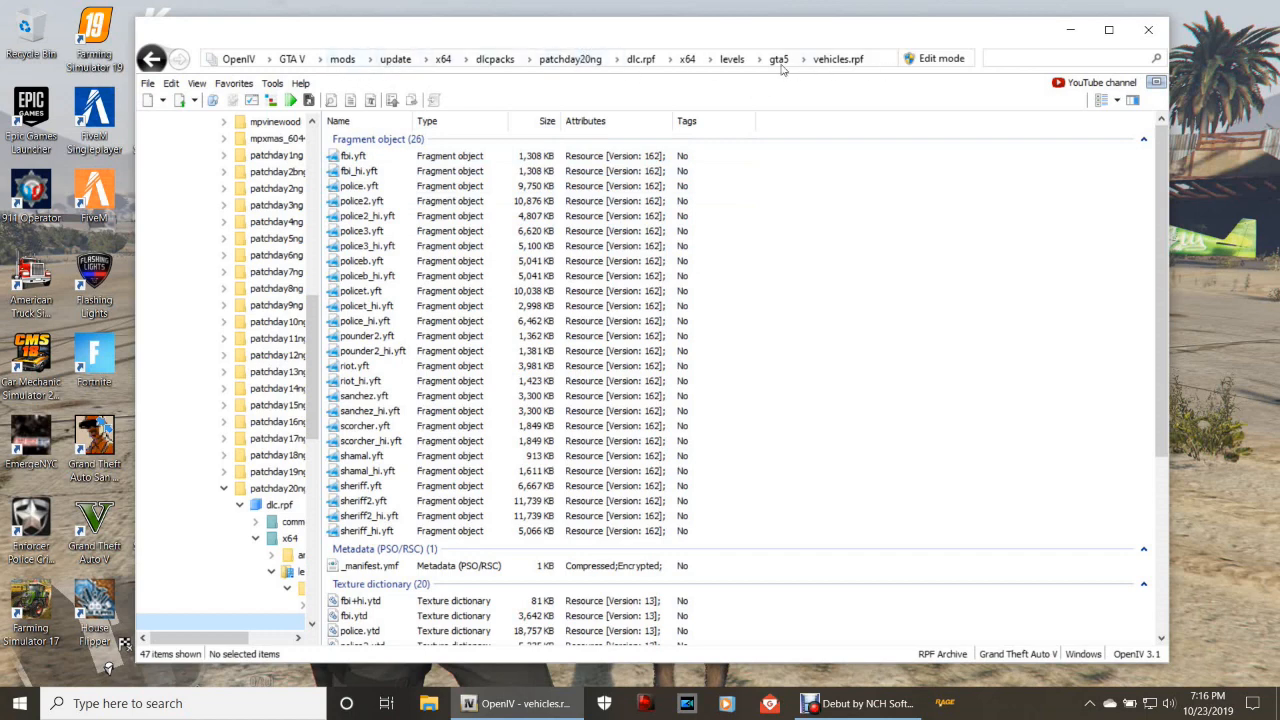
{"action": "mouse_move", "coordinate": [365, 78]}
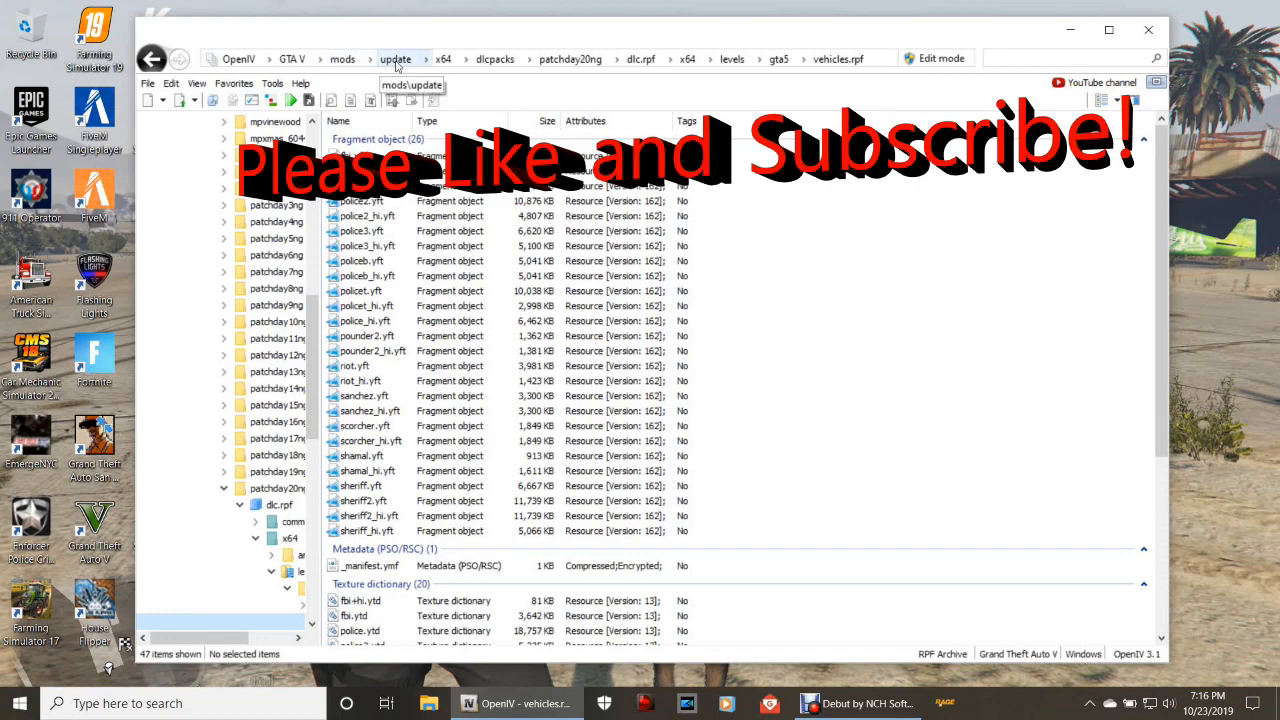
{"action": "mouse_move", "coordinate": [443, 59]}
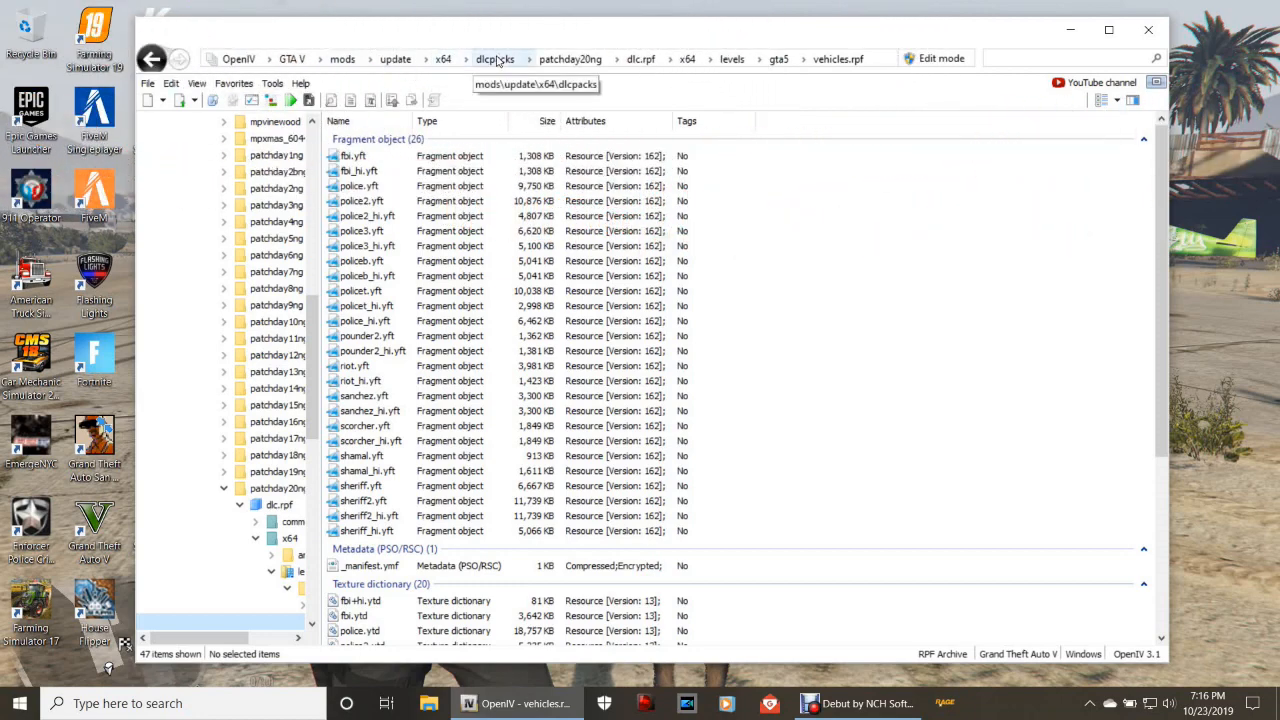
{"action": "mouse_move", "coordinate": [530, 64]}
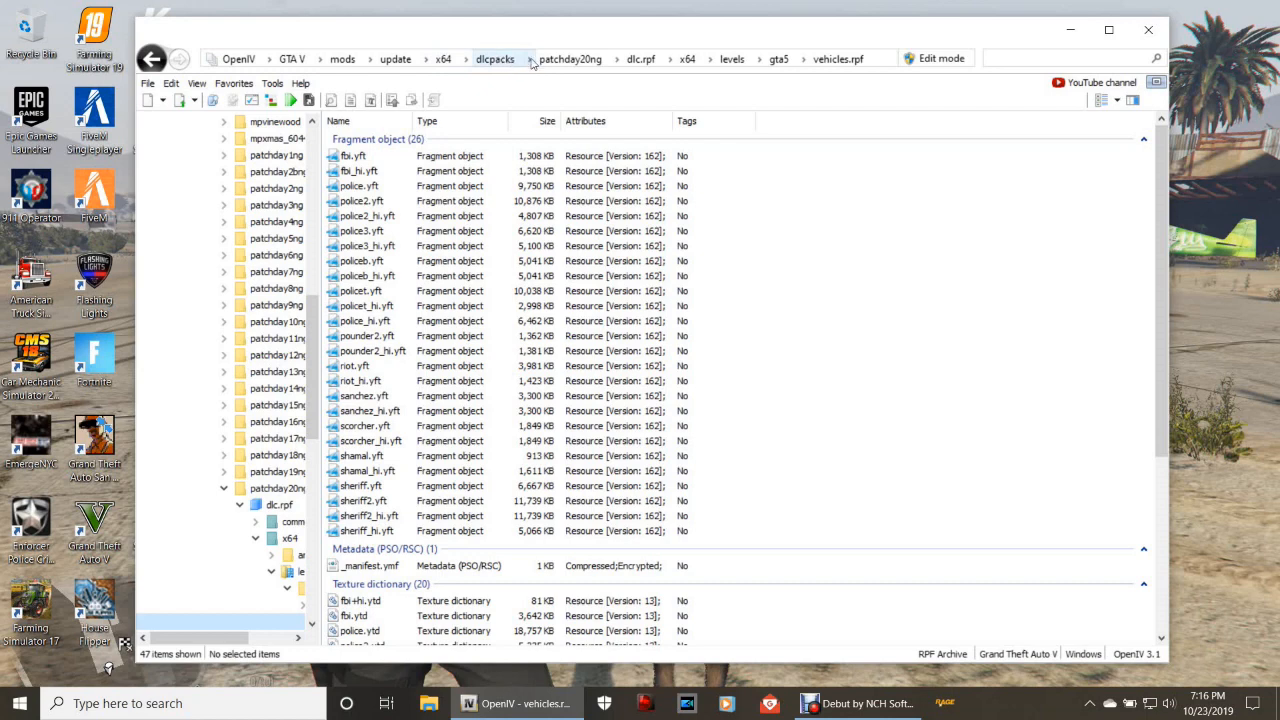
{"action": "mouse_move", "coordinate": [583, 60]}
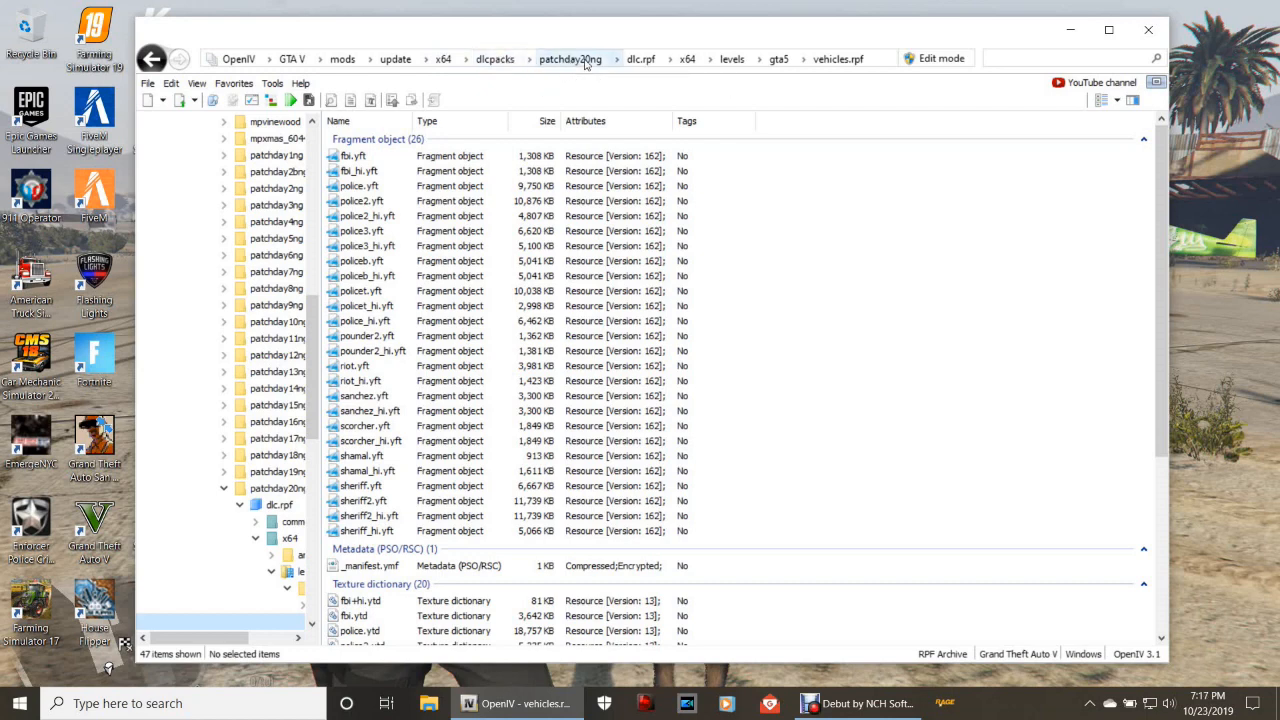
{"action": "mouse_move", "coordinate": [641, 58]}
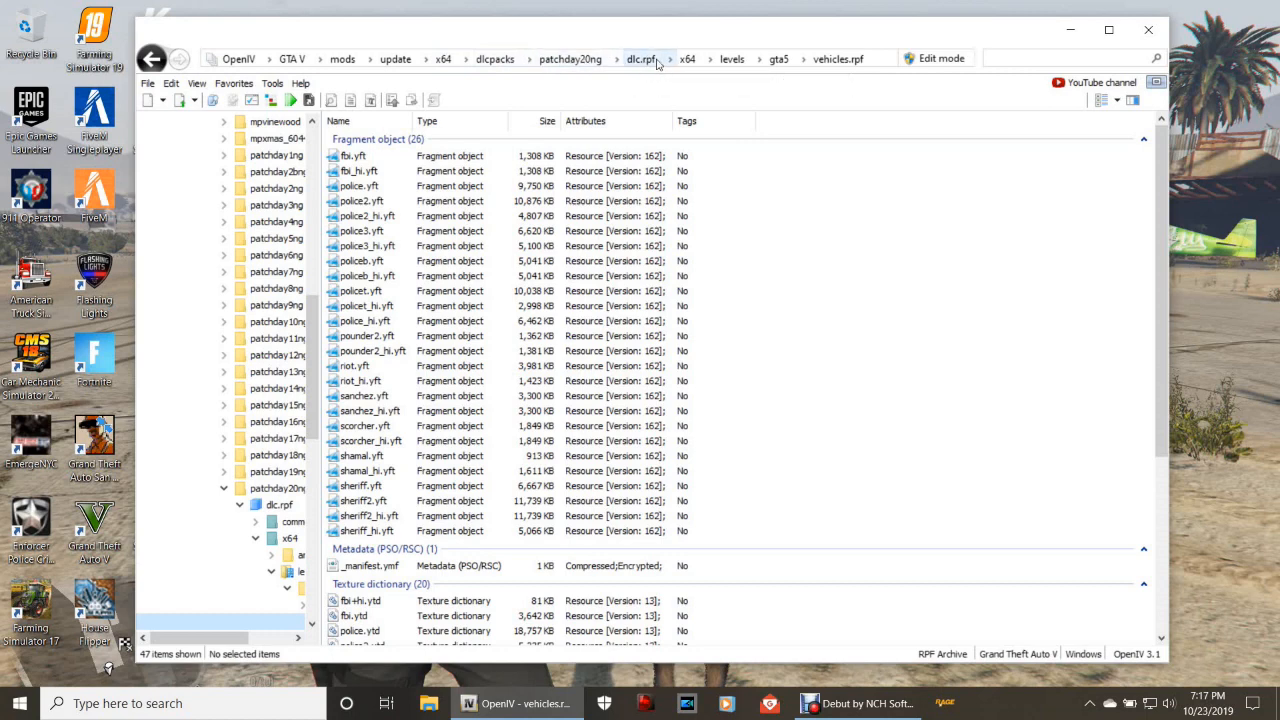
{"action": "mouse_move", "coordinate": [688, 58]}
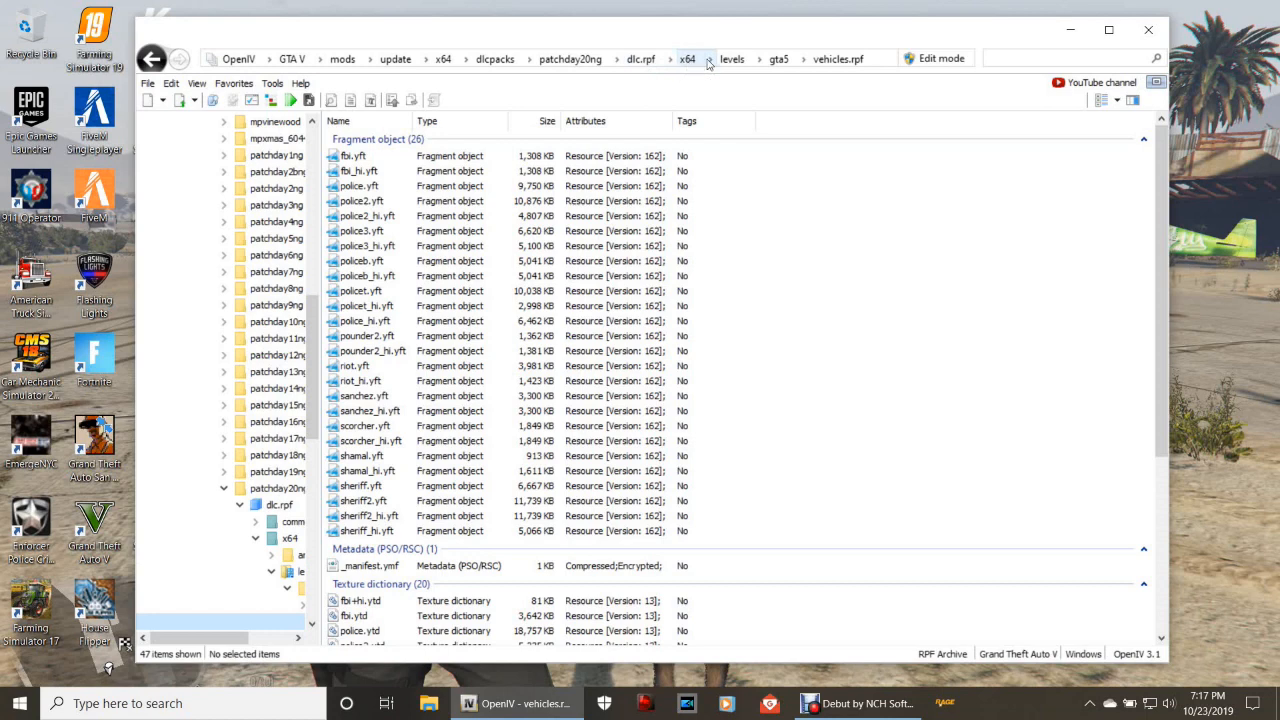
{"action": "mouse_move", "coordinate": [733, 59]}
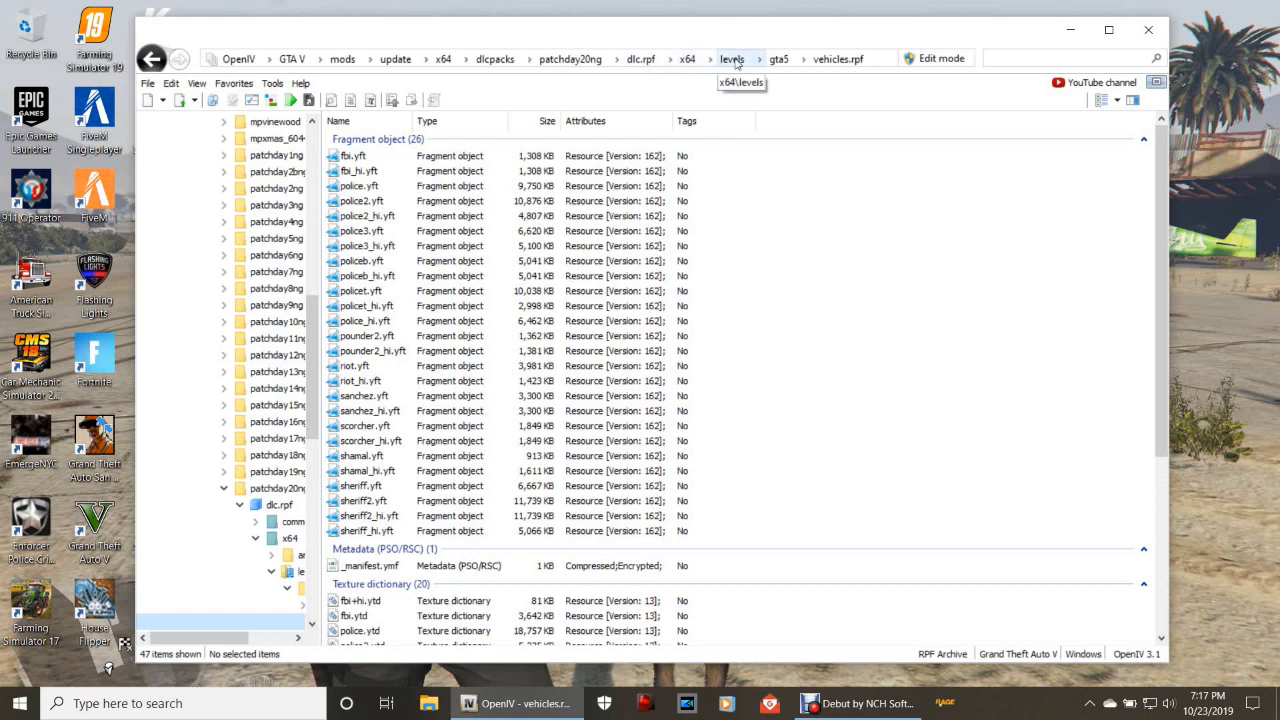
{"action": "mouse_move", "coordinate": [782, 58]}
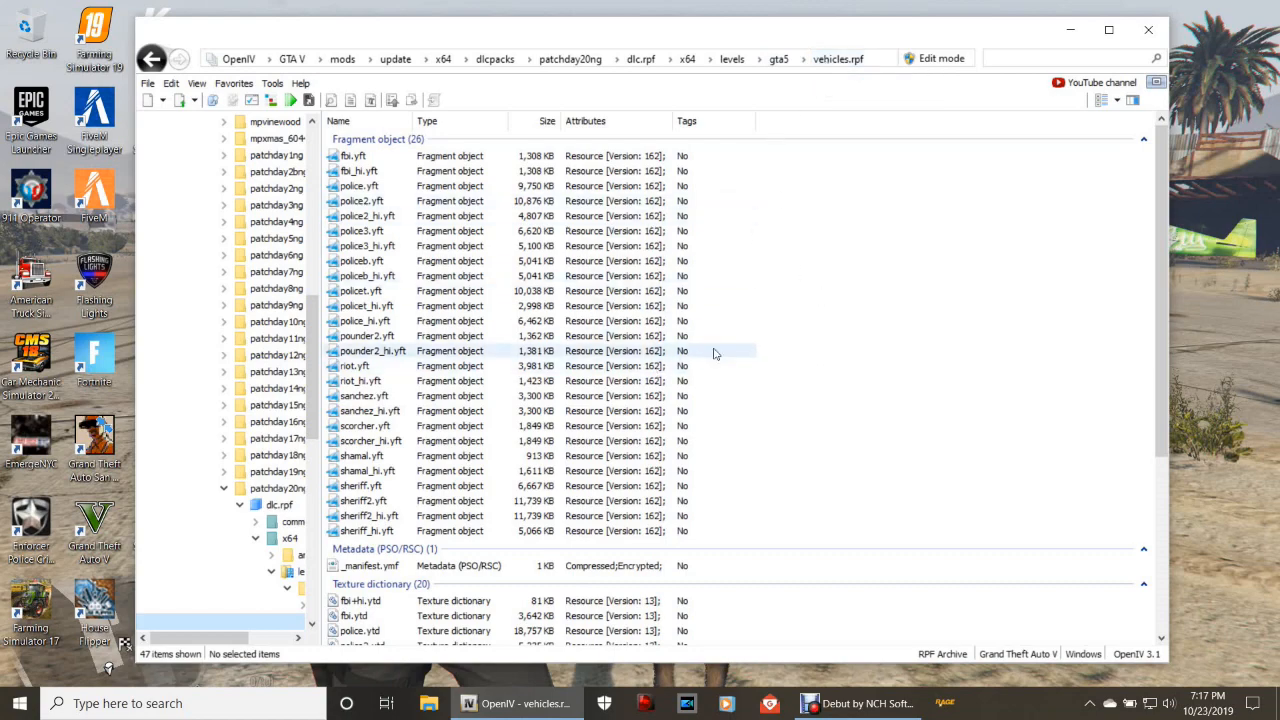
Turn on edit mode for vehicles.rpf, accept the auto-save warning, and reopen favourites
{"action": "scroll", "scroll_direction": "down", "scroll_amount": 3}
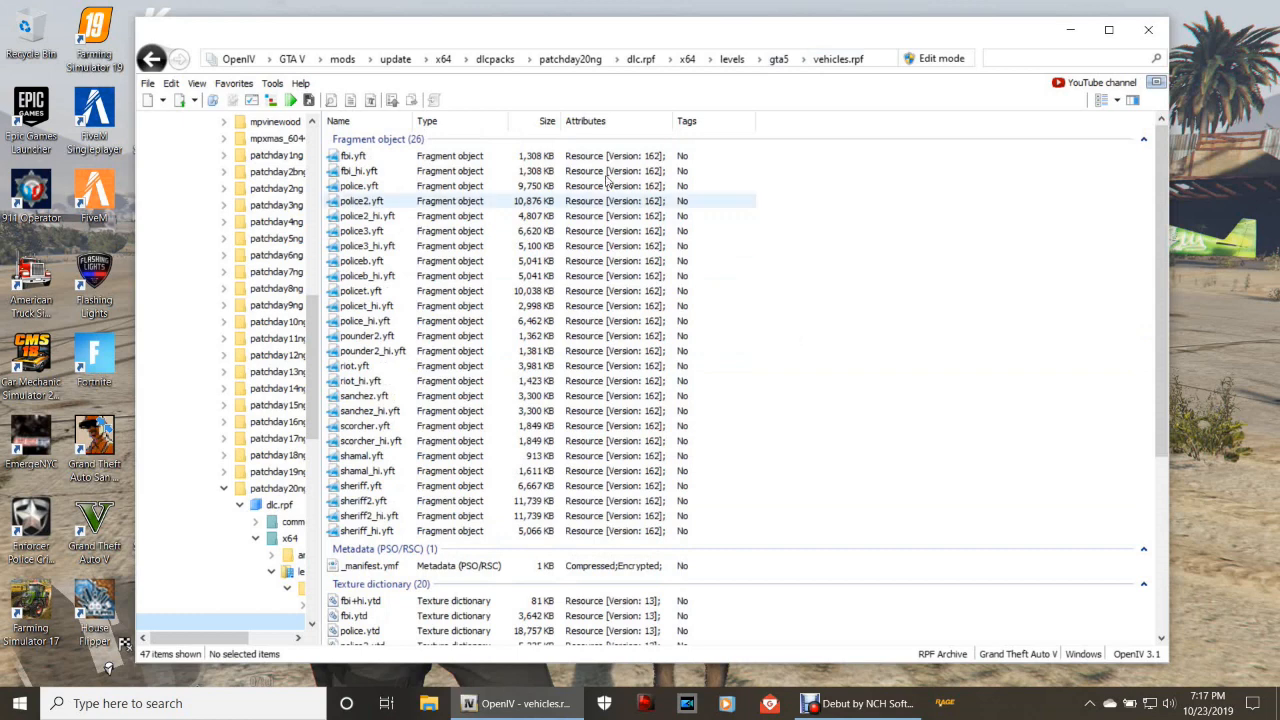
{"action": "left_click", "coordinate": [935, 57]}
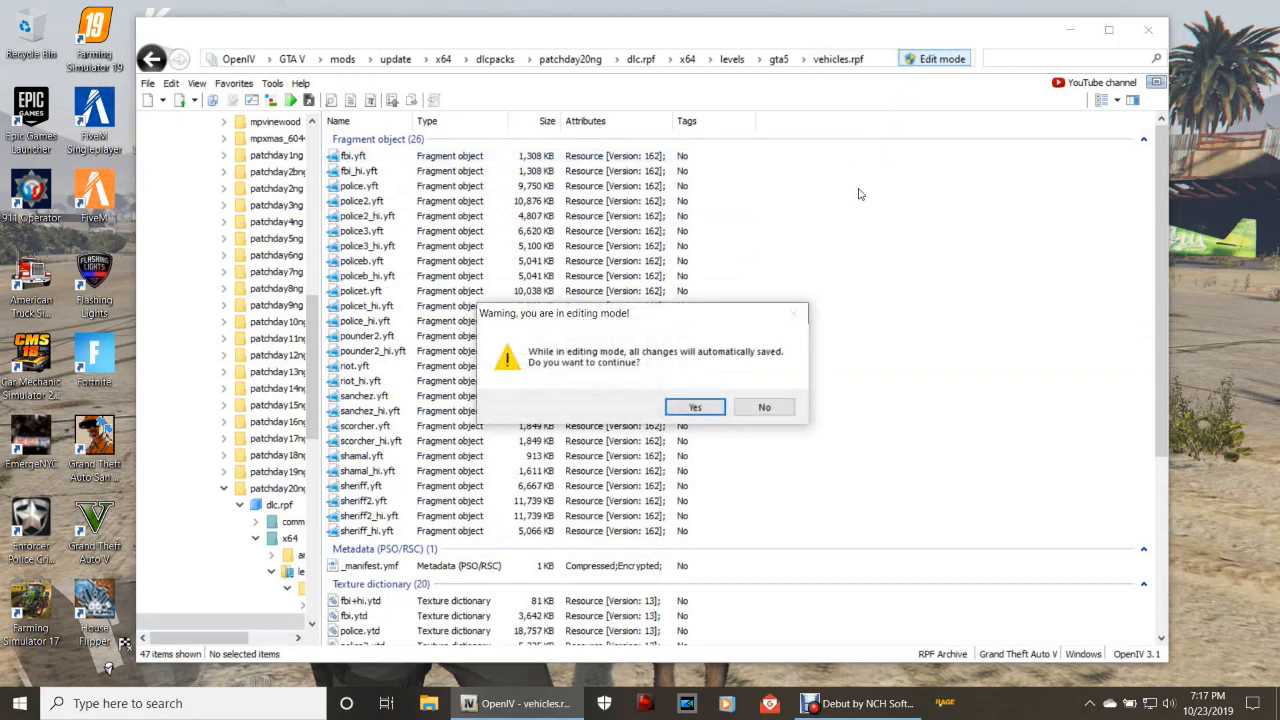
{"action": "left_click", "coordinate": [694, 407]}
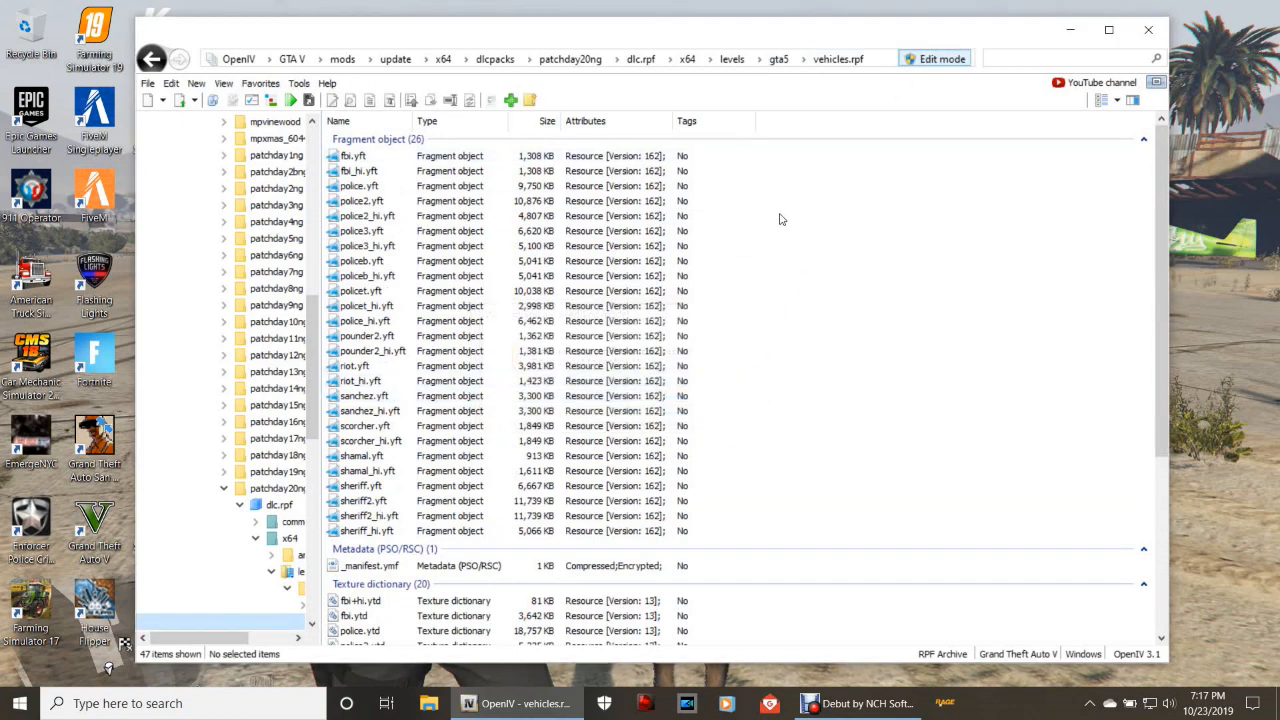
{"action": "left_click", "coordinate": [262, 83]}
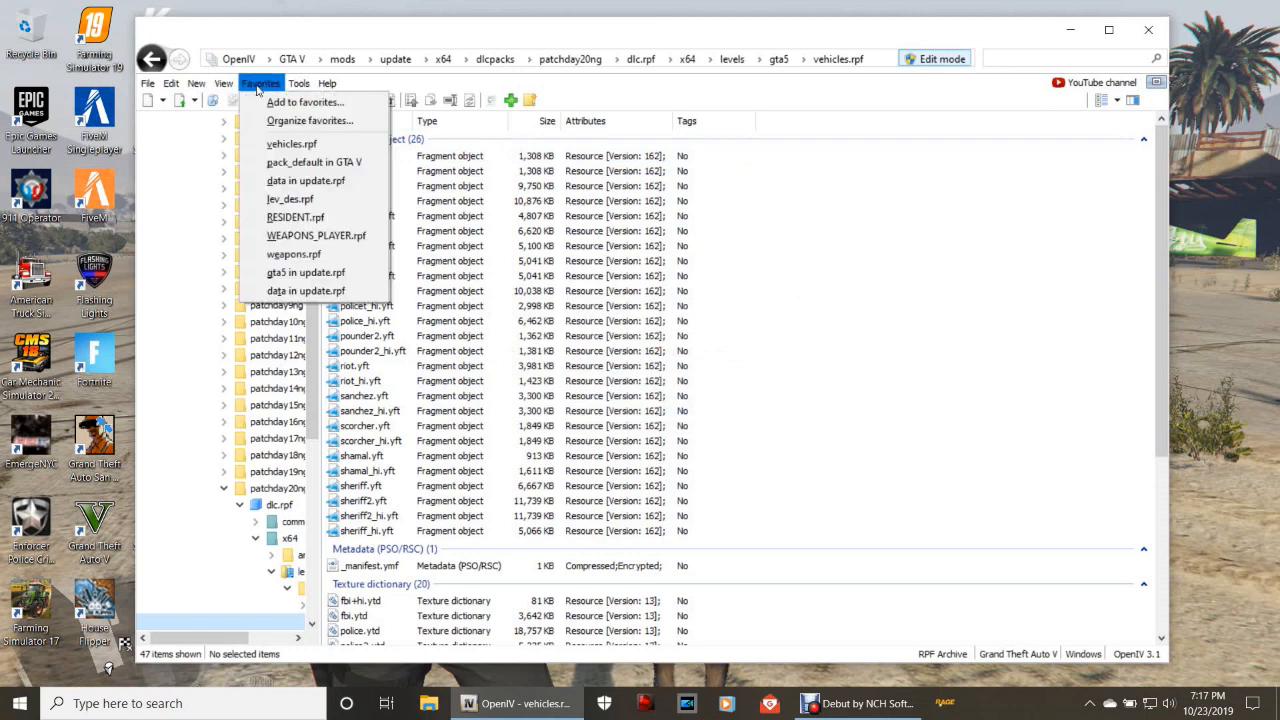
{"action": "left_click", "coordinate": [308, 101]}
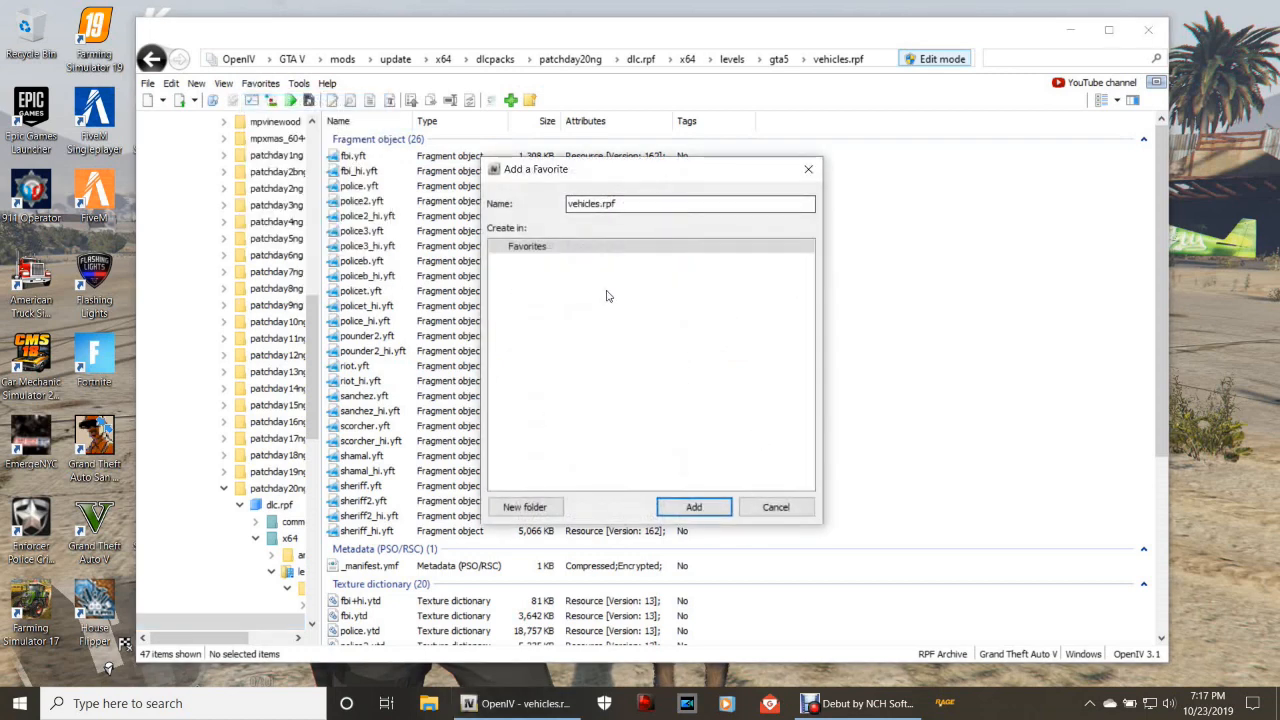
{"action": "mouse_move", "coordinate": [982, 431]}
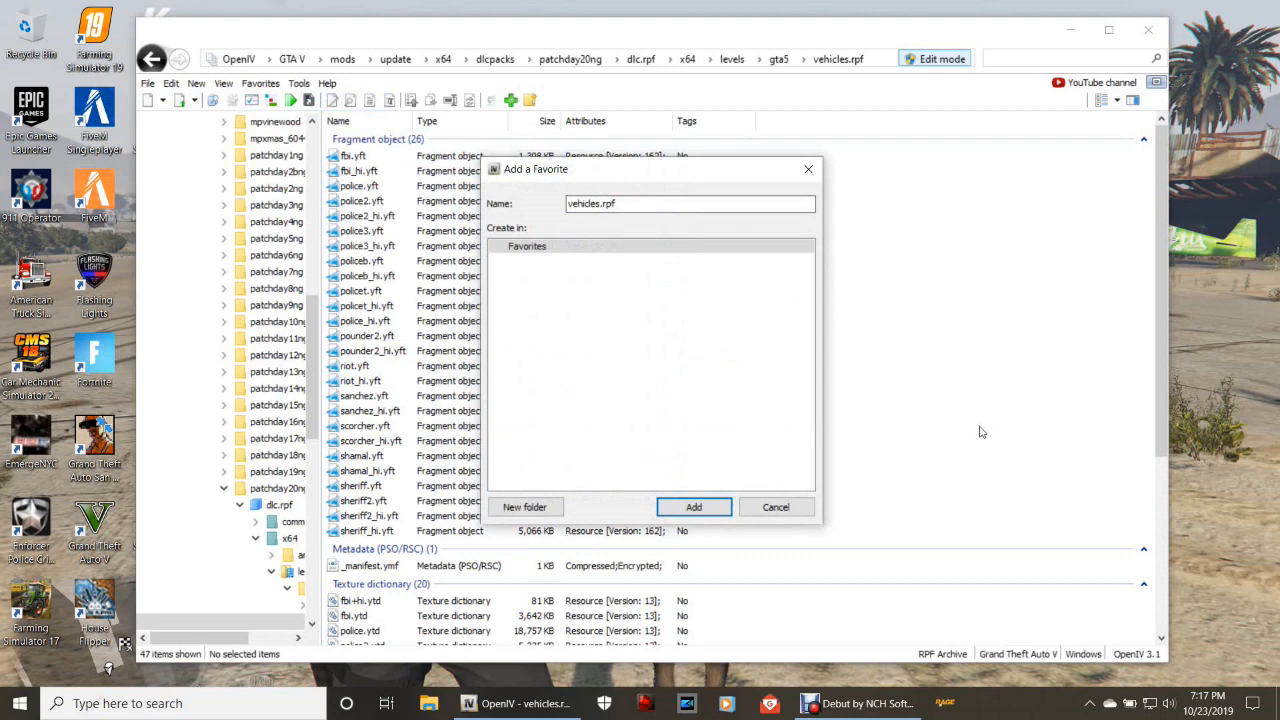
{"action": "mouse_move", "coordinate": [738, 381]}
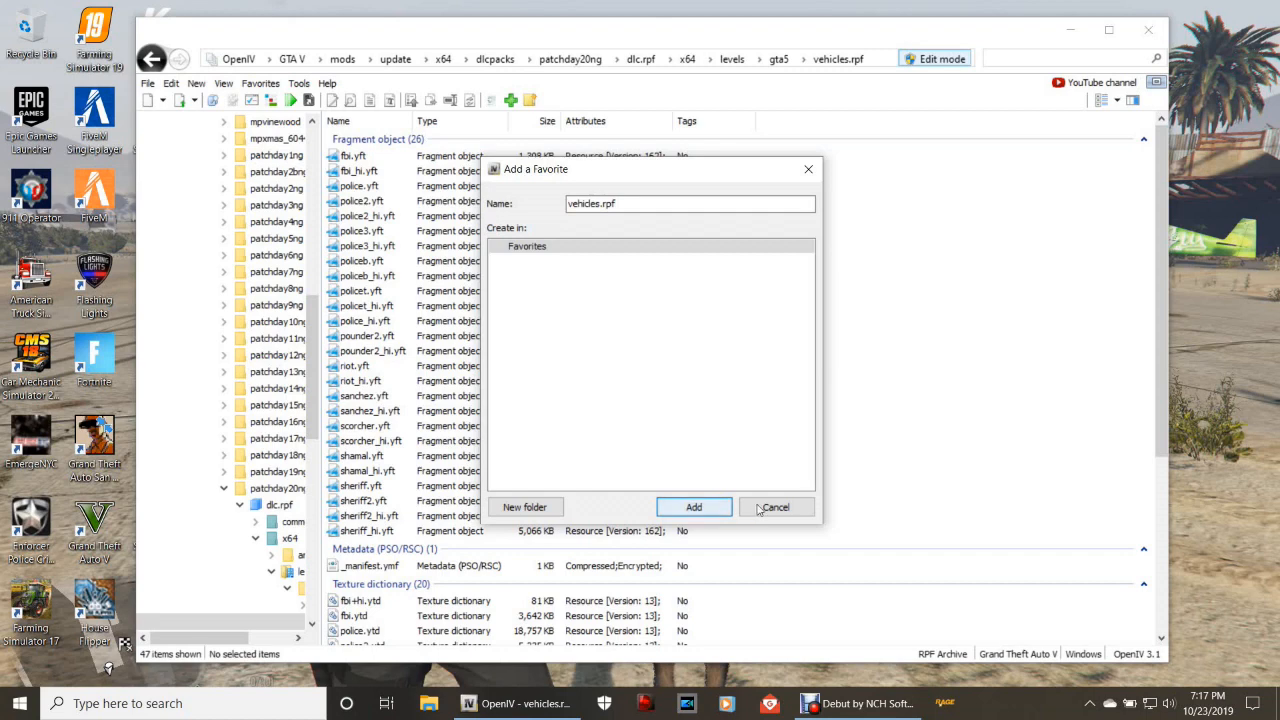
{"action": "left_click", "coordinate": [776, 506]}
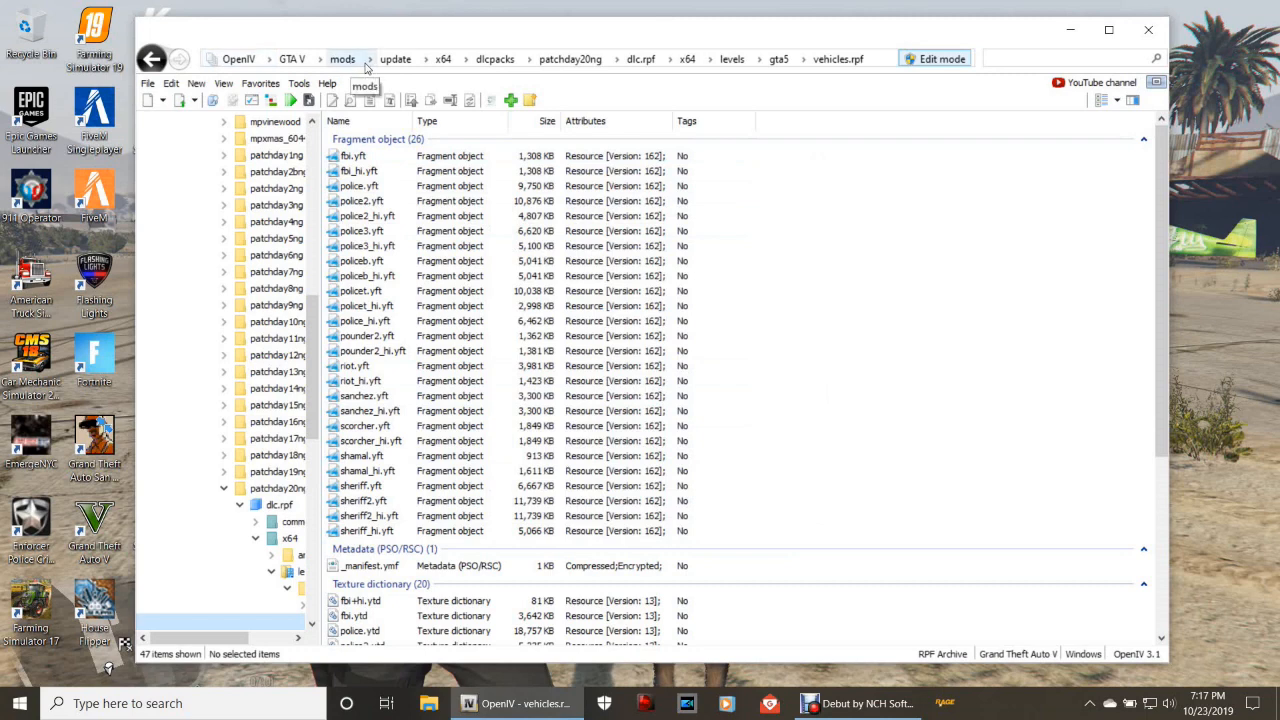
{"action": "mouse_move", "coordinate": [807, 67]}
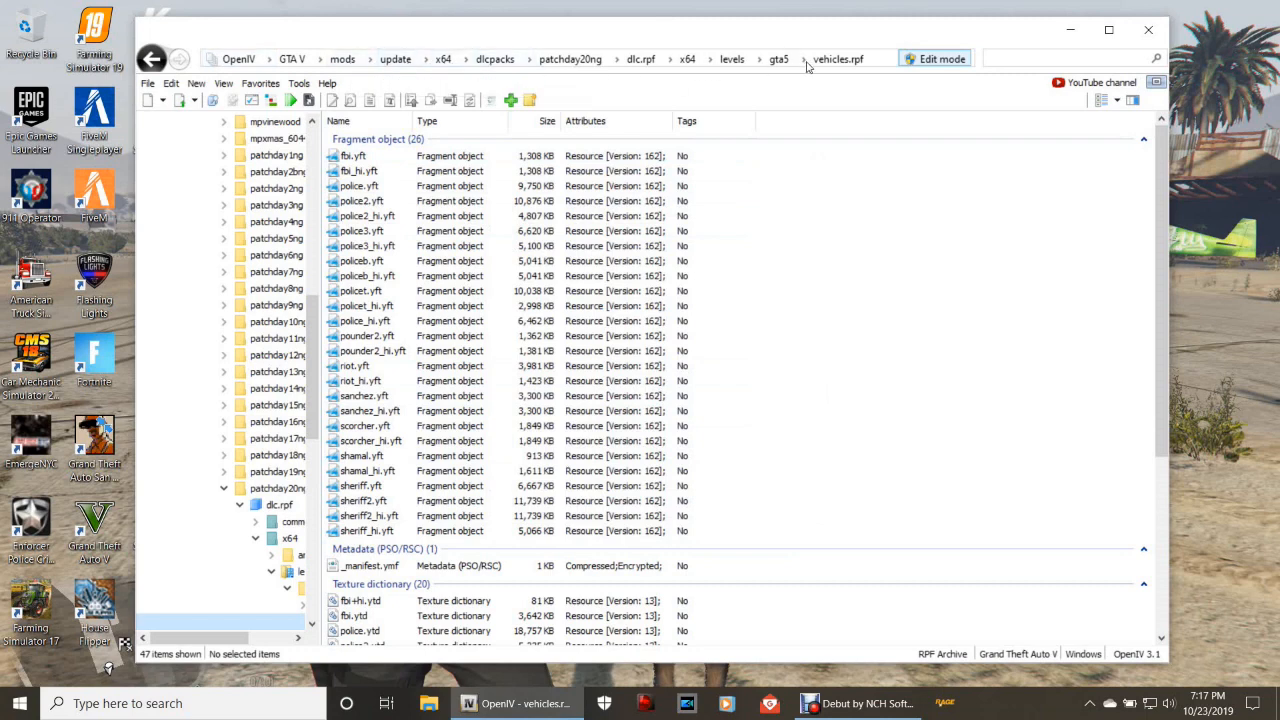
{"action": "left_click", "coordinate": [262, 83]}
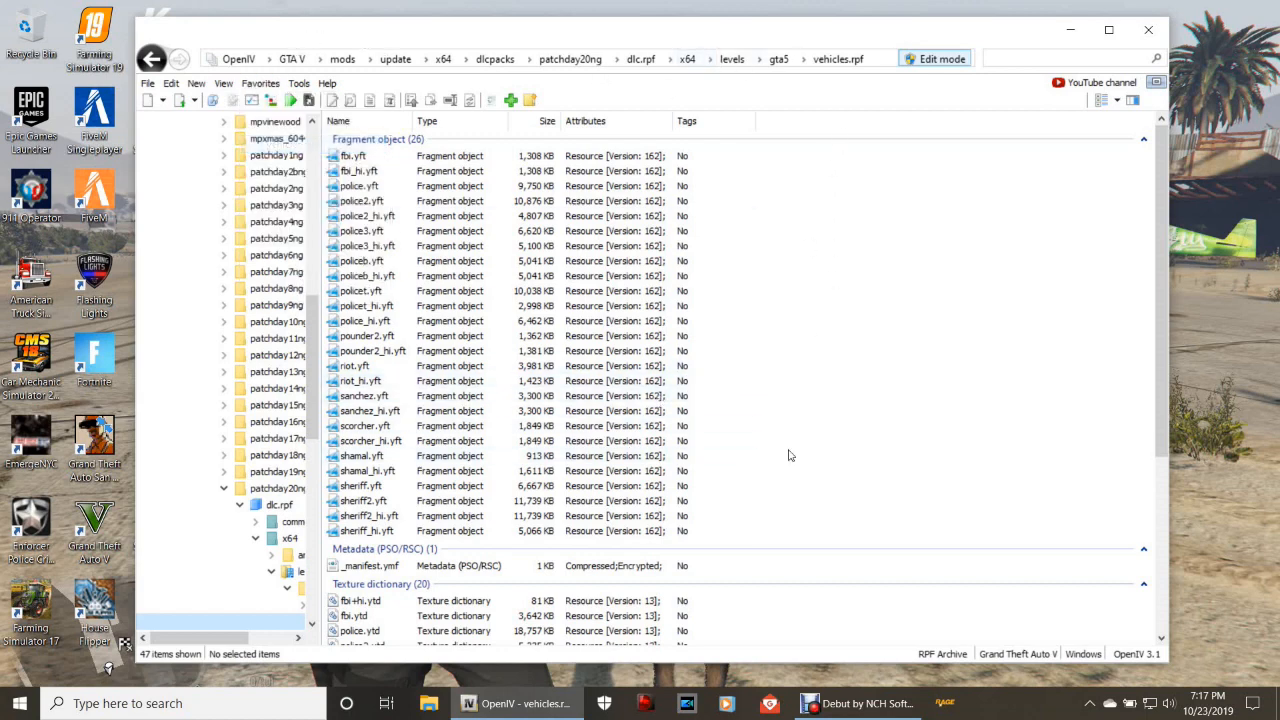
{"action": "scroll", "scroll_direction": "down", "scroll_amount": 3}
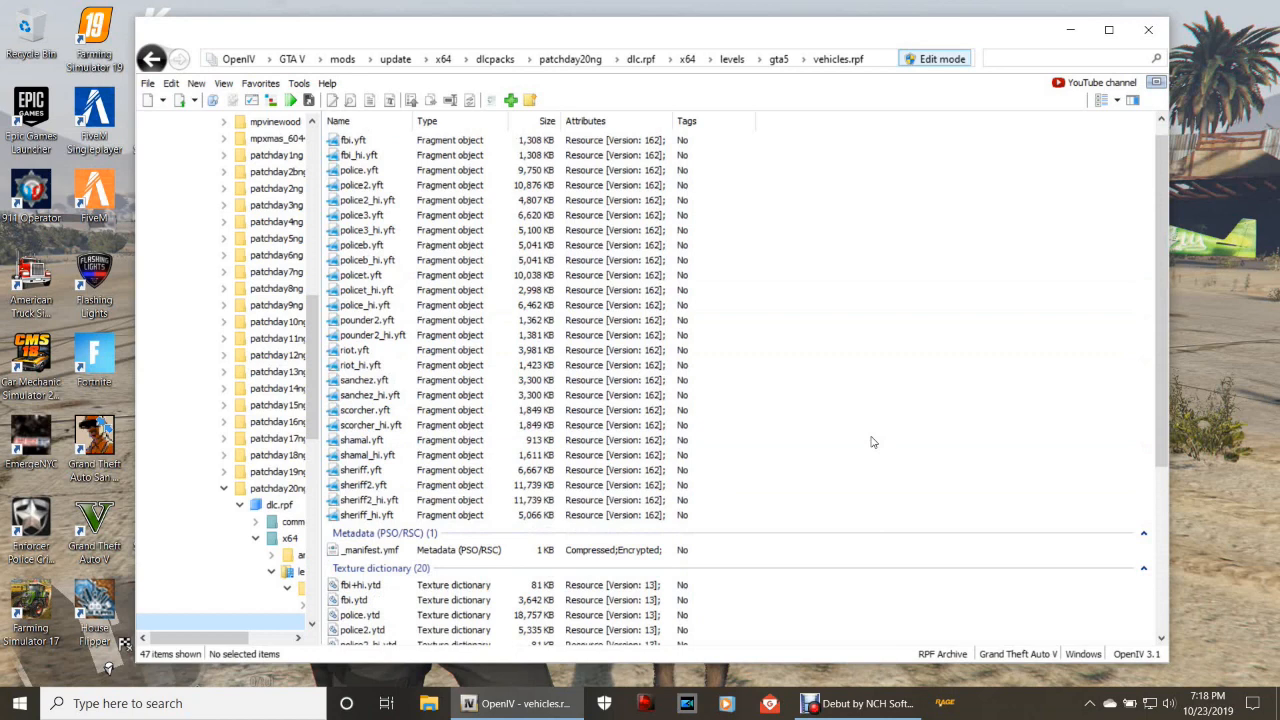
{"action": "mouse_move", "coordinate": [924, 121]}
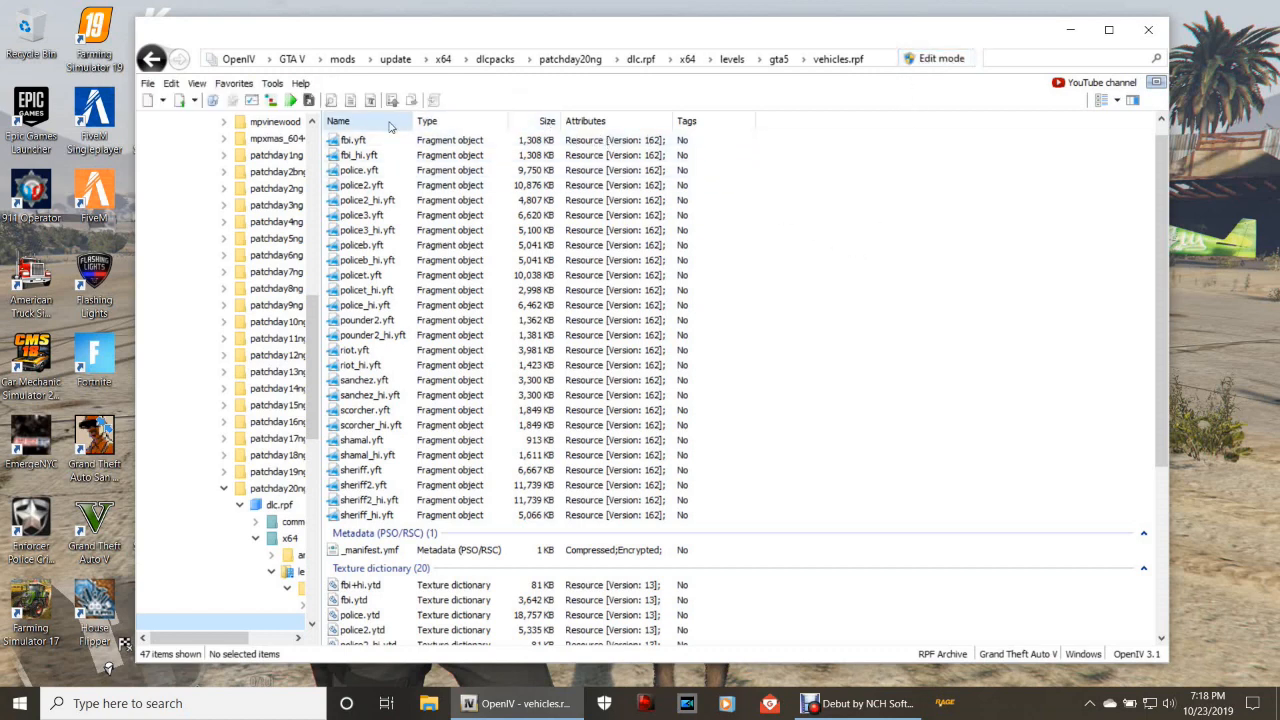
Select fbi.yft, fbi_hi.yft, fbi+hi.ytd and fbi.ytd together in vehicles.rpf
{"action": "left_click", "coordinate": [352, 140]}
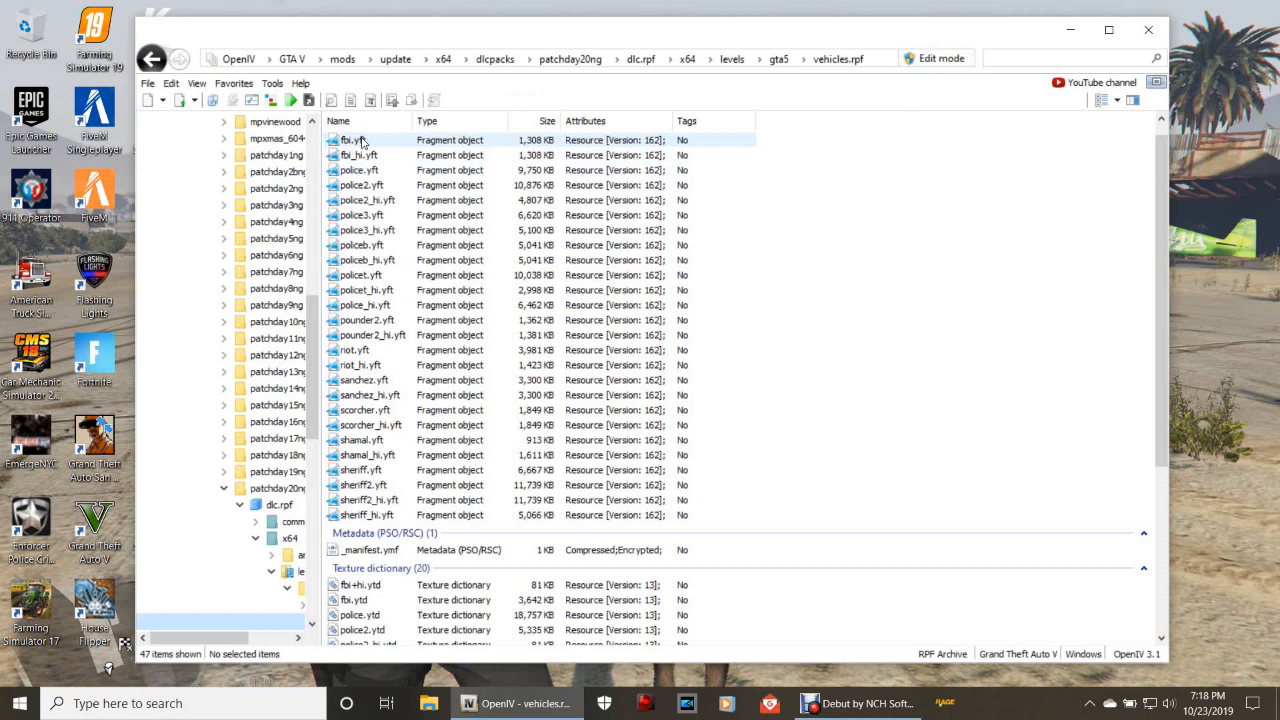
{"action": "left_click", "coordinate": [353, 140]}
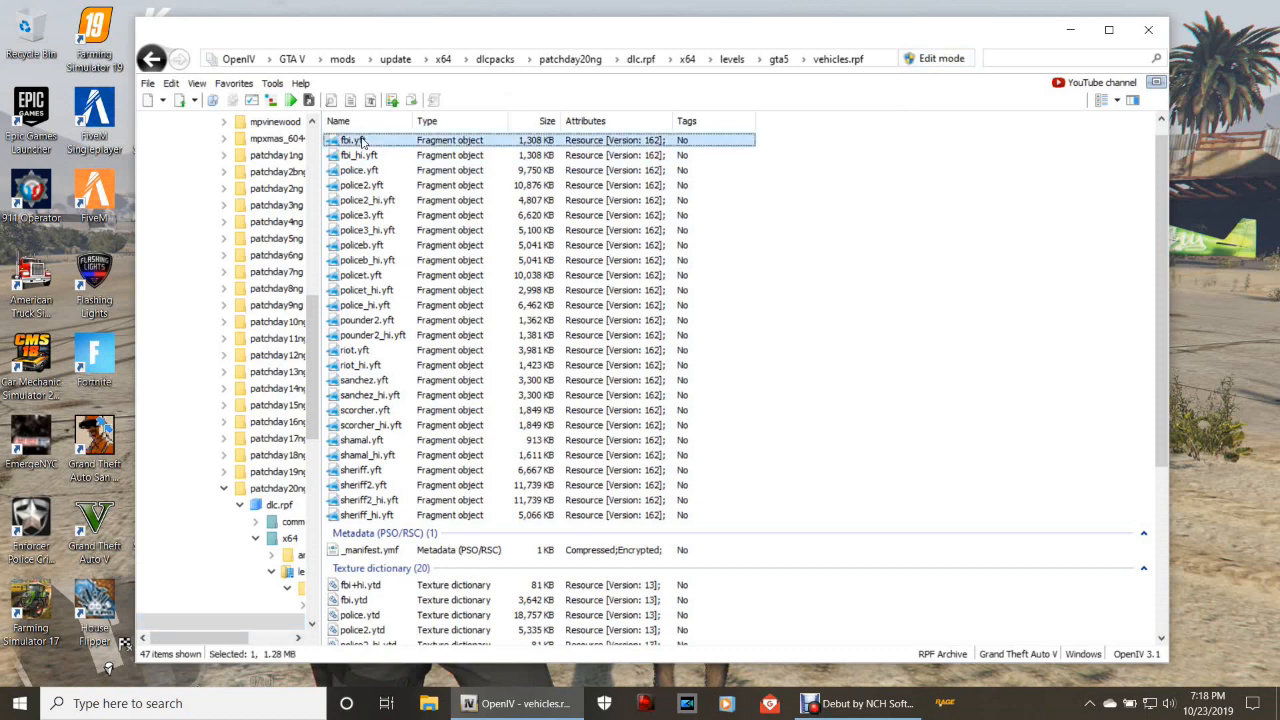
{"action": "left_click", "coordinate": [358, 155]}
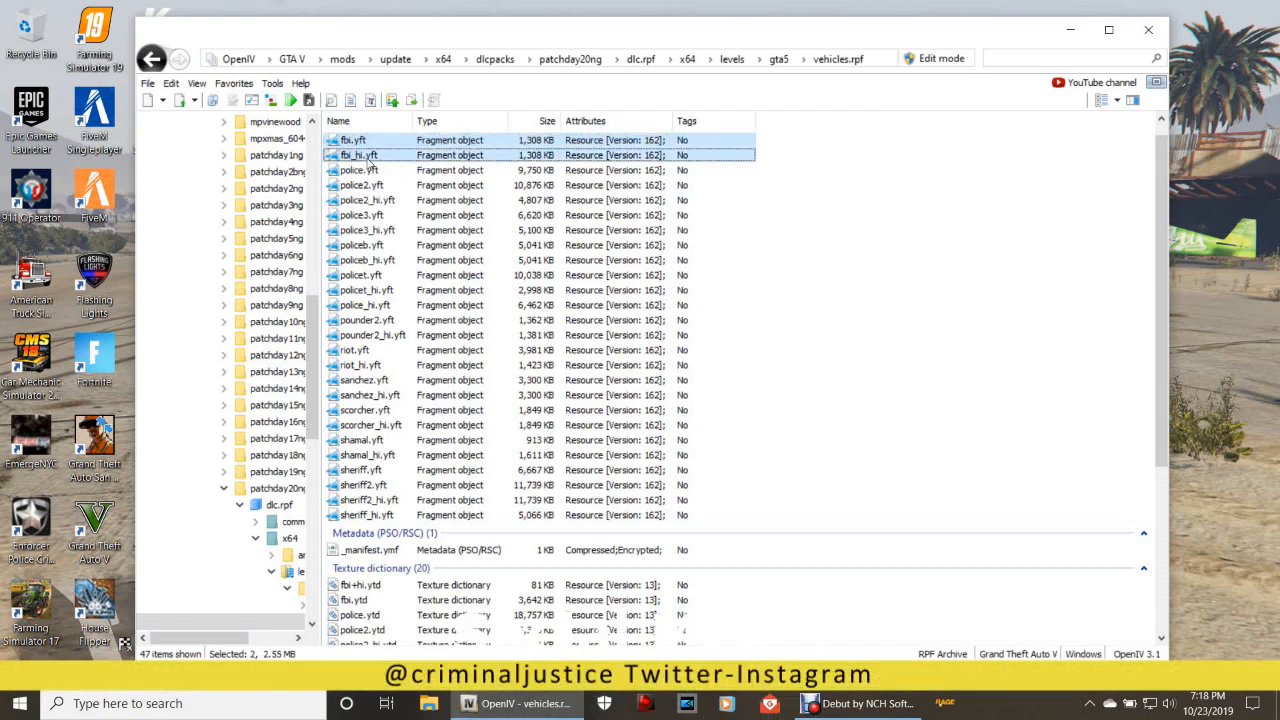
{"action": "mouse_move", "coordinate": [430, 215]}
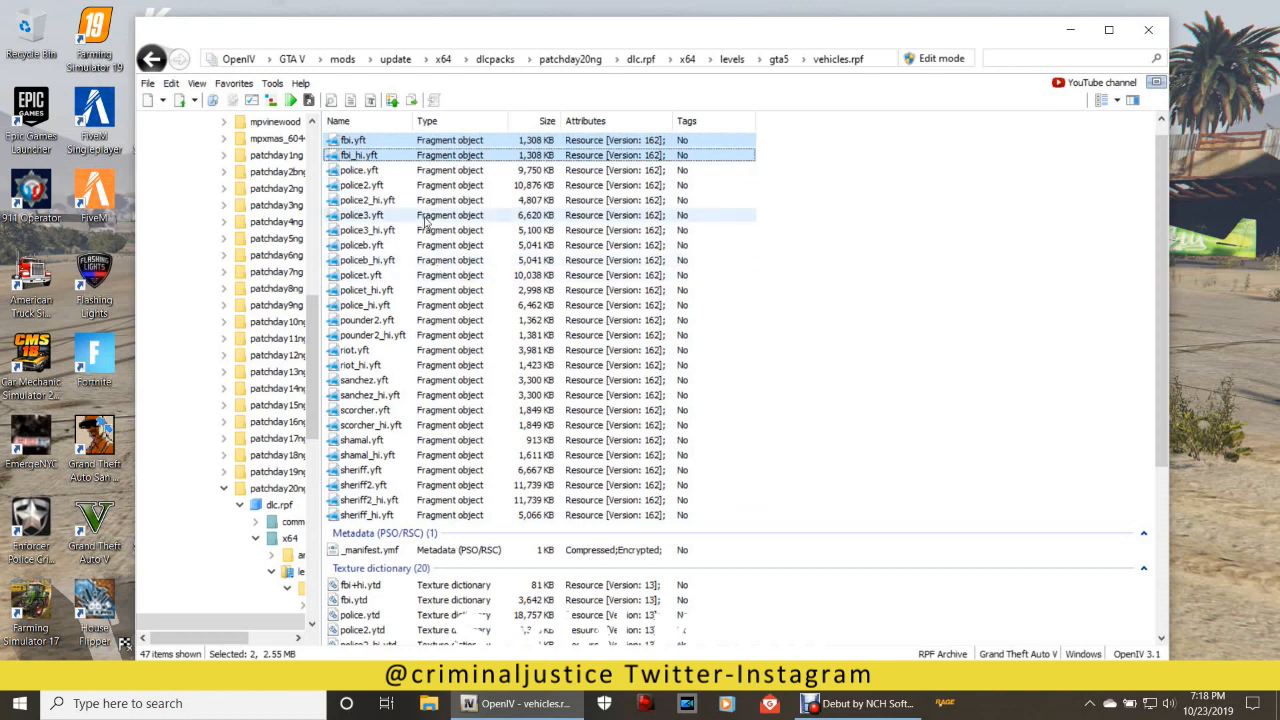
{"action": "scroll", "scroll_direction": "down", "scroll_amount": 3}
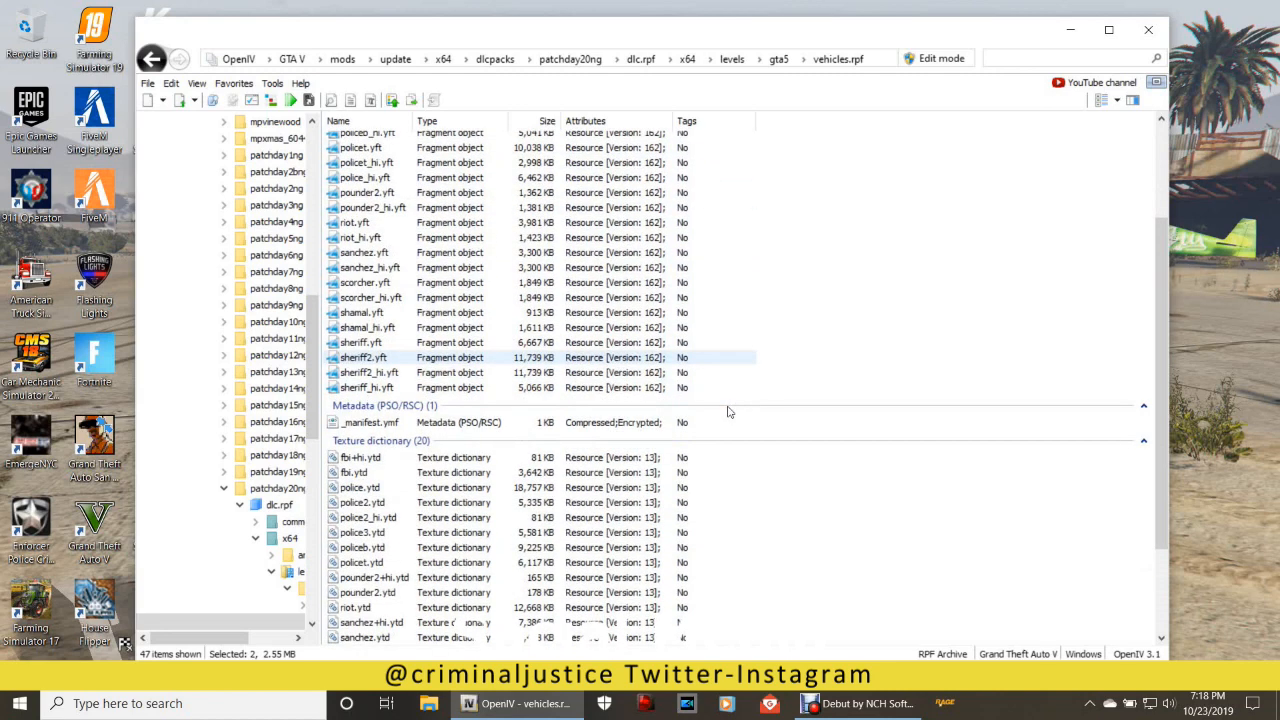
{"action": "scroll", "scroll_direction": "down", "scroll_amount": 3}
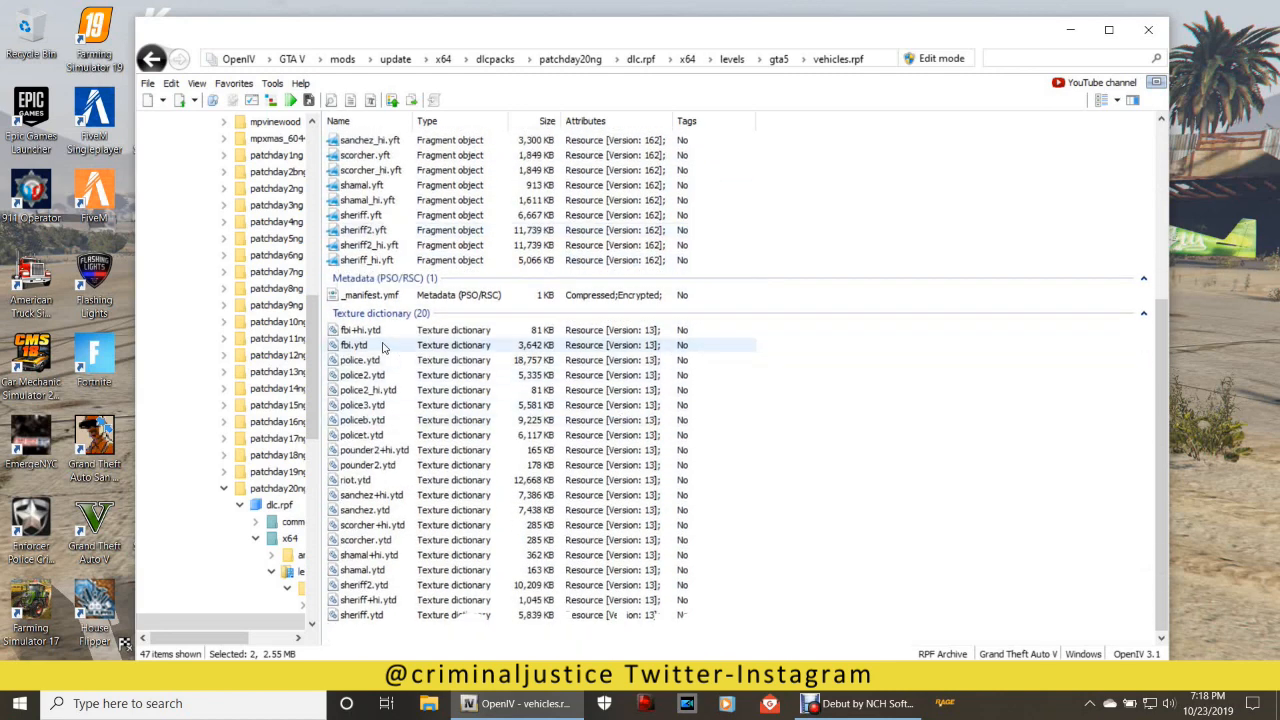
{"action": "left_click", "coordinate": [360, 330]}
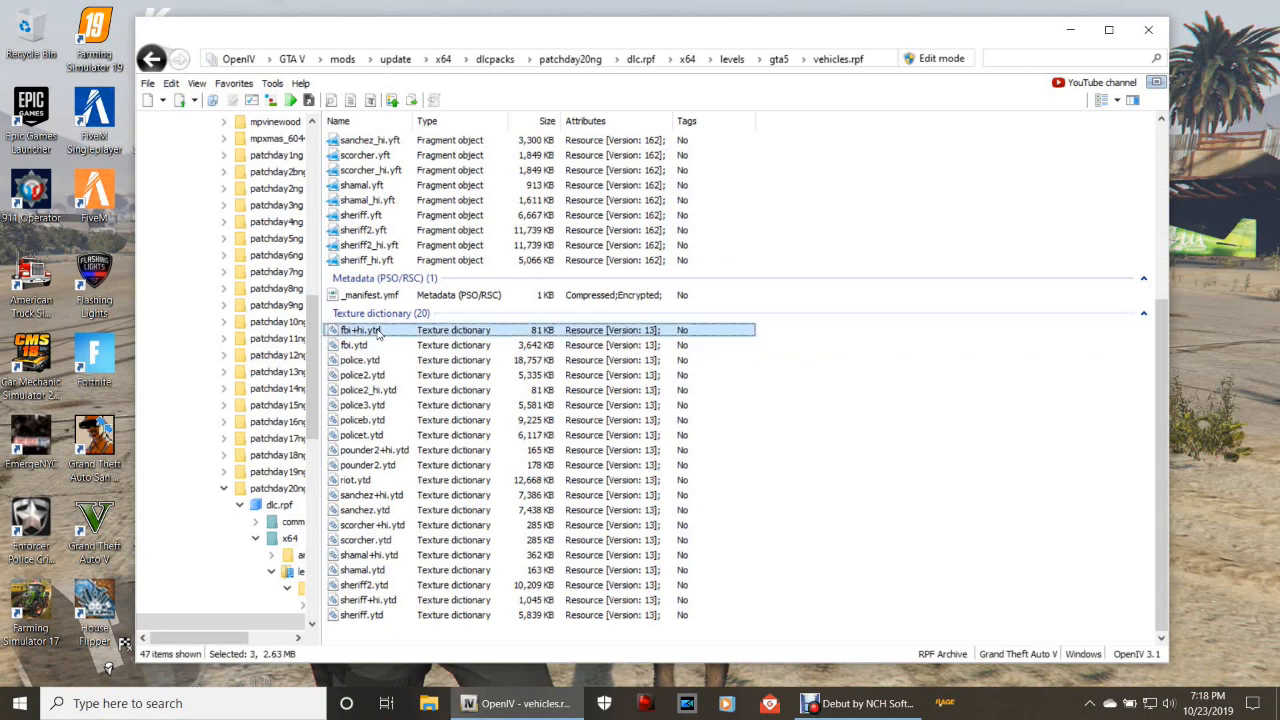
{"action": "left_click", "coordinate": [354, 344]}
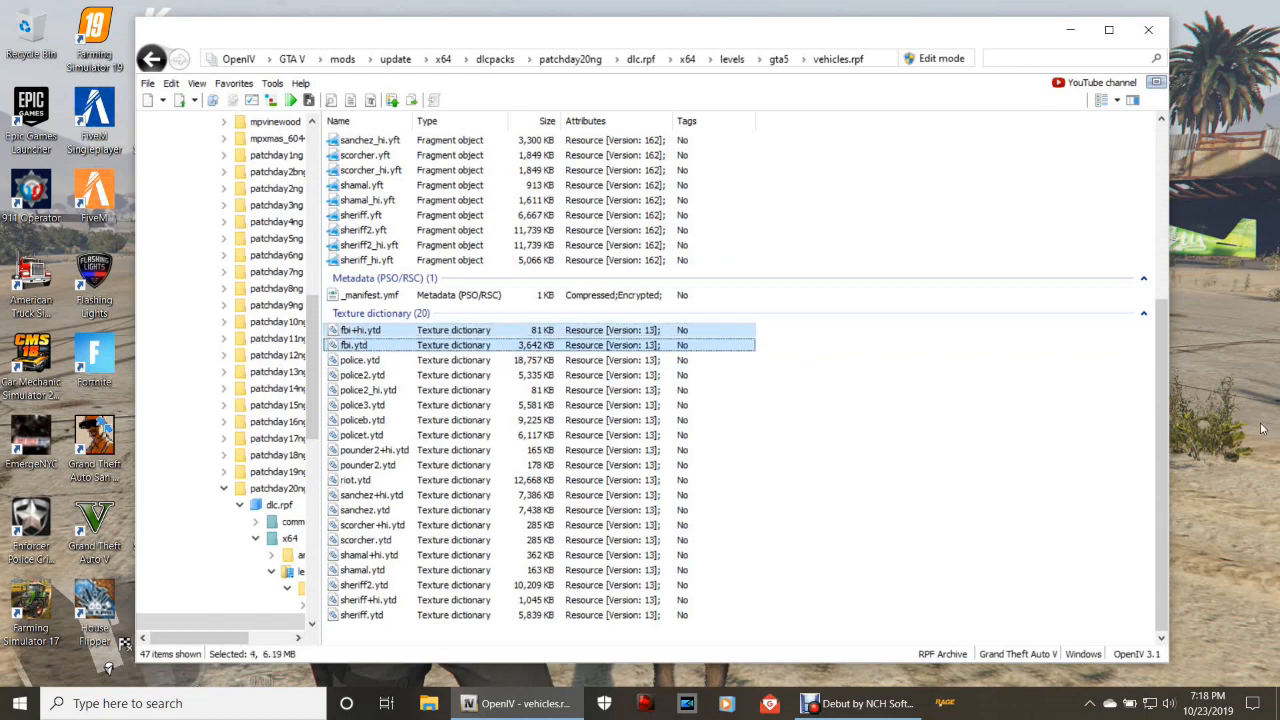
{"action": "mouse_move", "coordinate": [583, 329]}
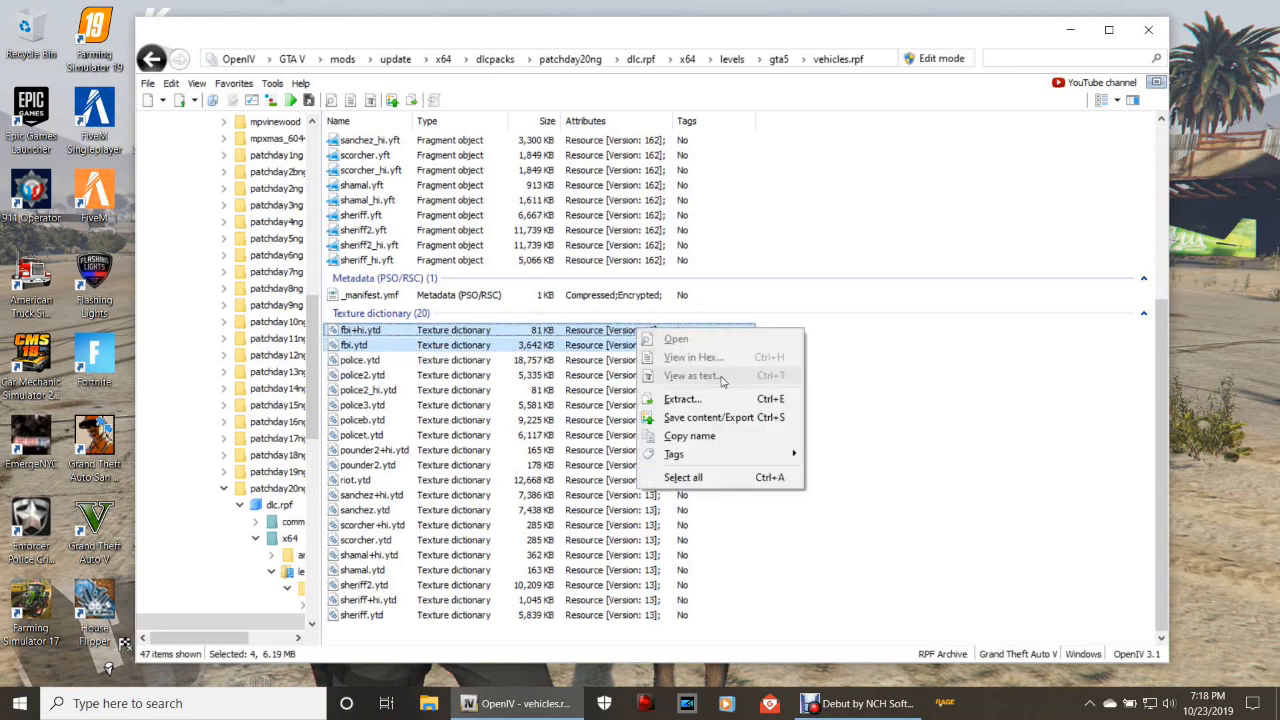
{"action": "mouse_move", "coordinate": [665, 395]}
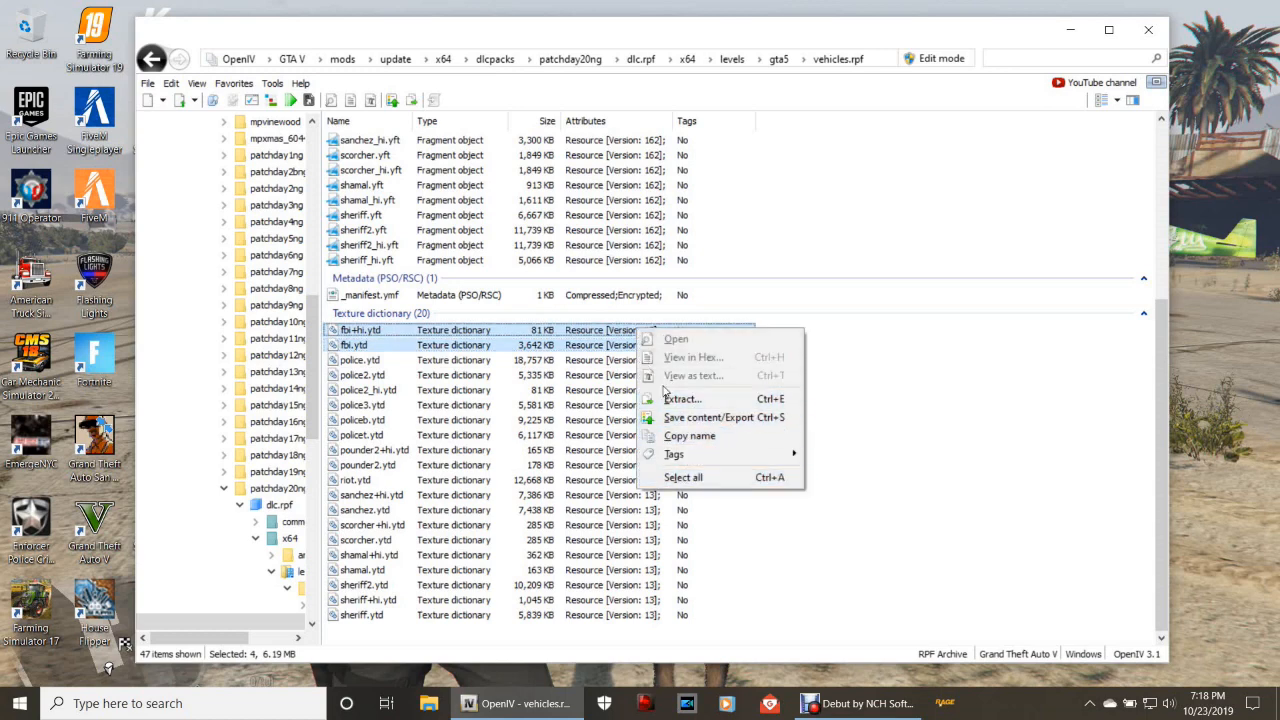
{"action": "mouse_move", "coordinate": [723, 417]}
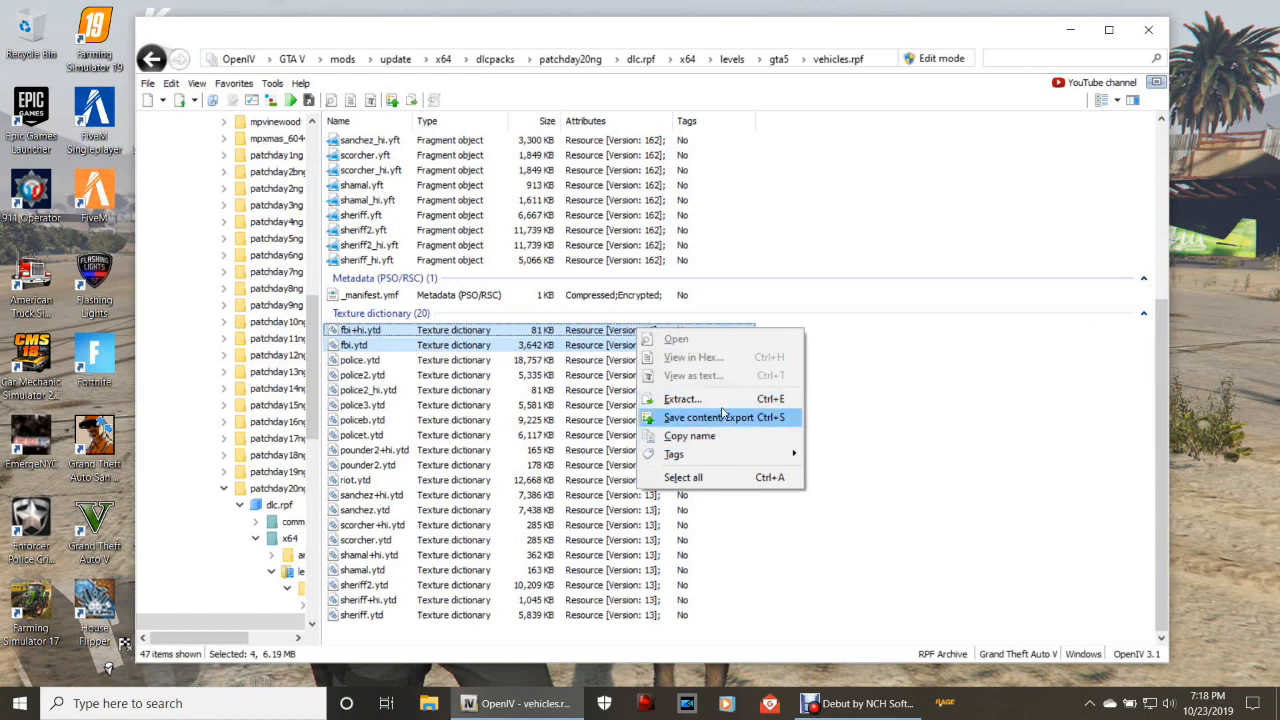
{"action": "mouse_move", "coordinate": [685, 398]}
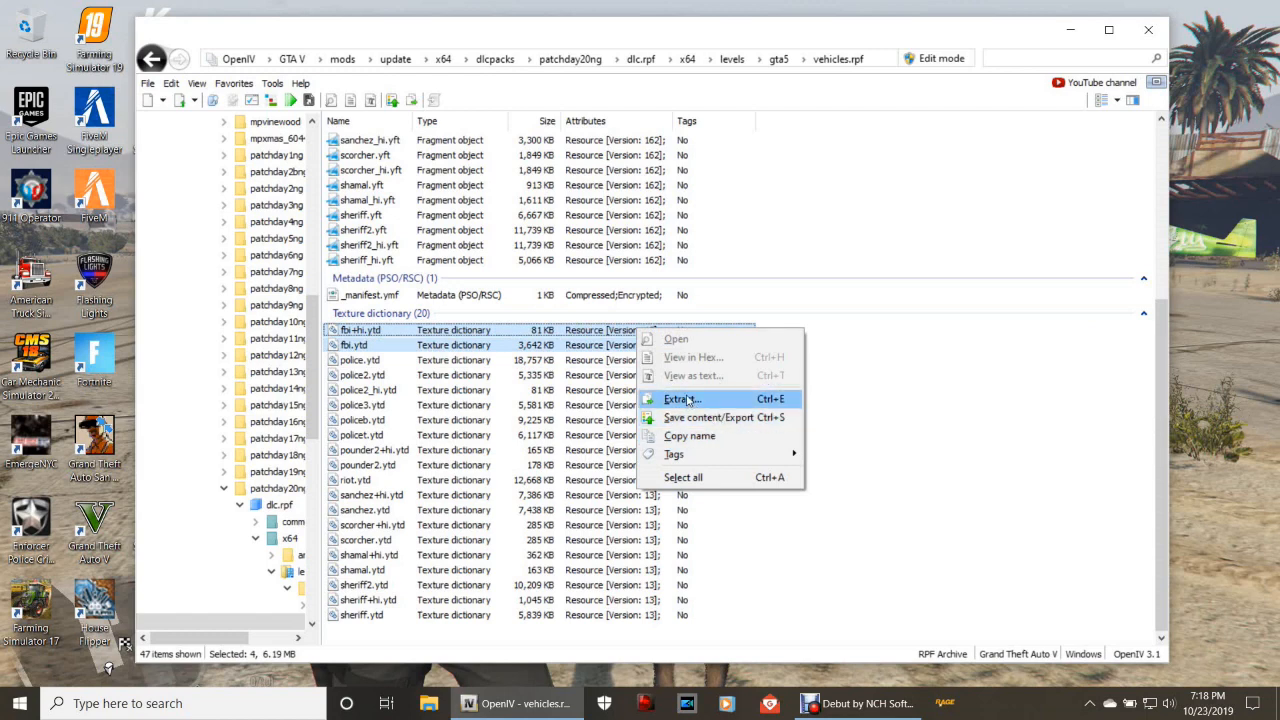
{"action": "mouse_move", "coordinate": [689, 435]}
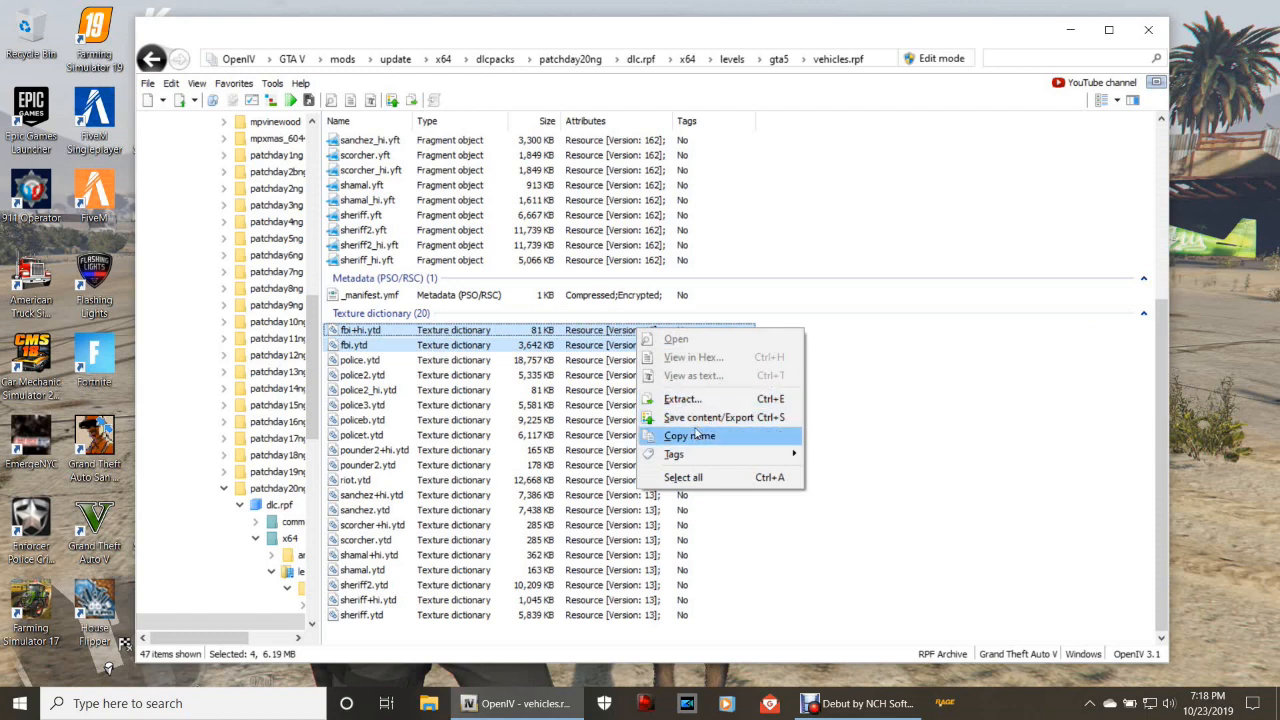
{"action": "mouse_move", "coordinate": [914, 393]}
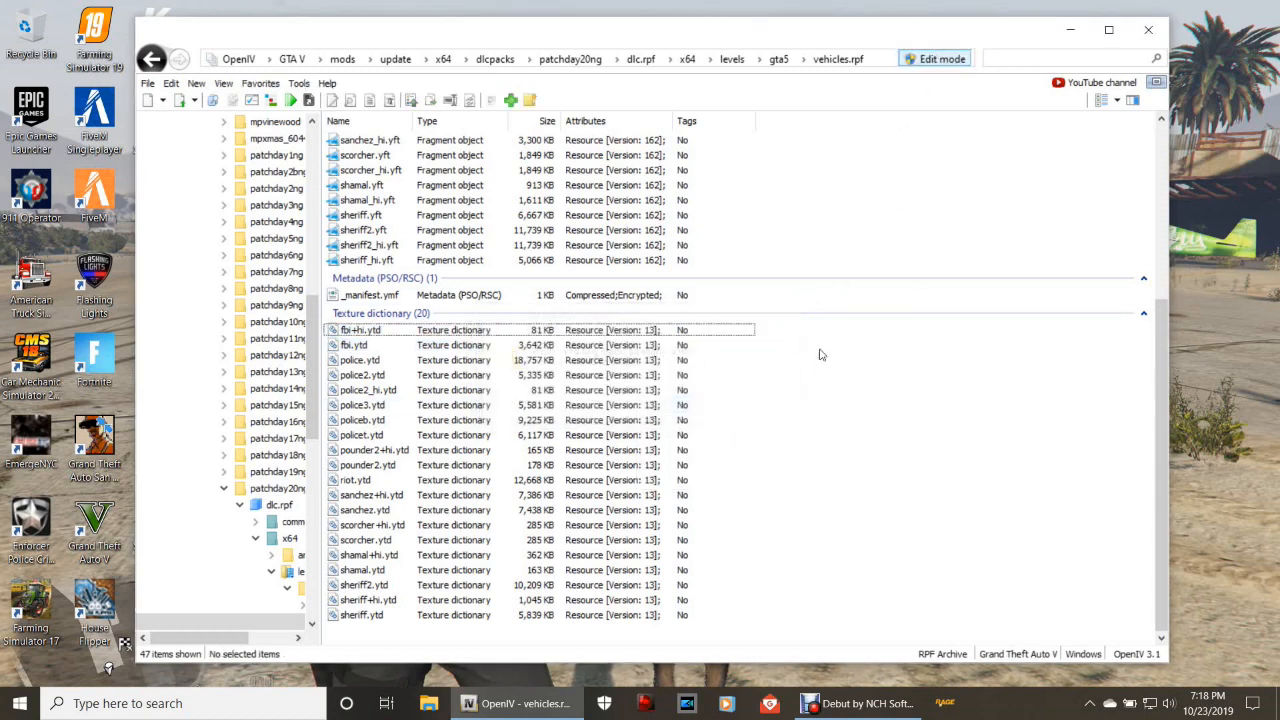
Select fbi+hi.ytd to show its edit-mode actions, including delete
{"action": "left_click", "coordinate": [360, 330]}
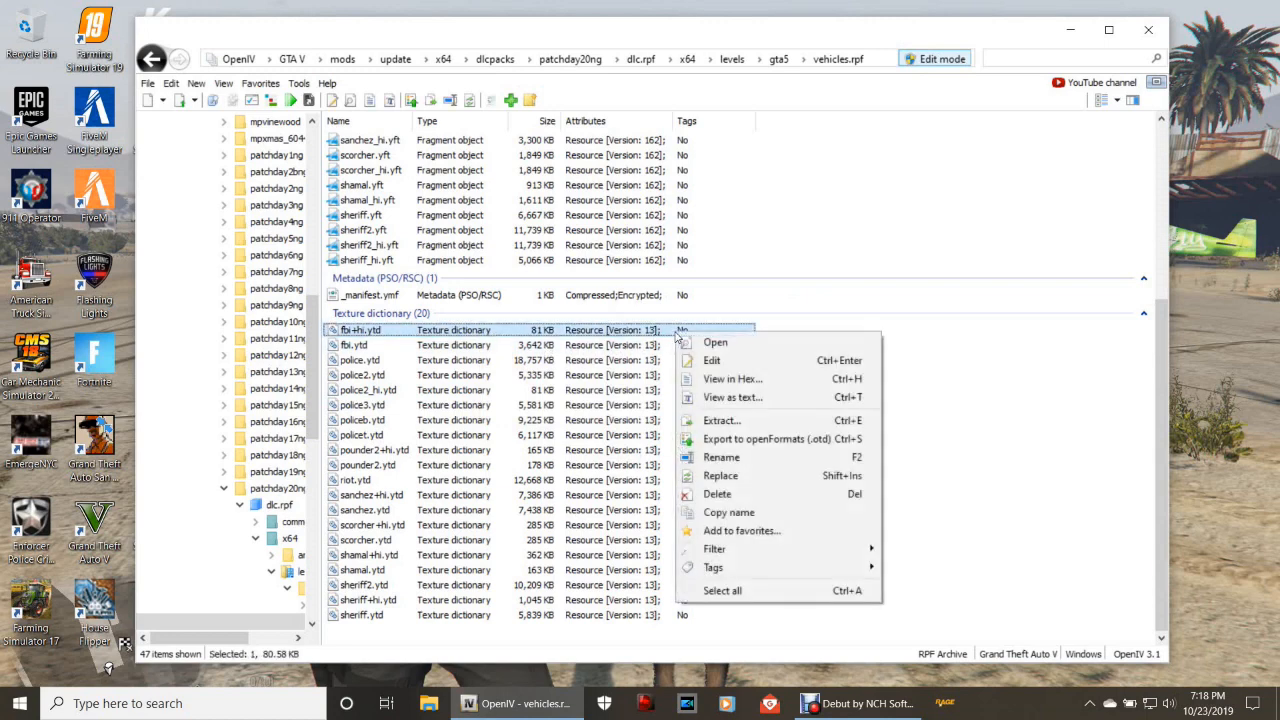
{"action": "mouse_move", "coordinate": [733, 494]}
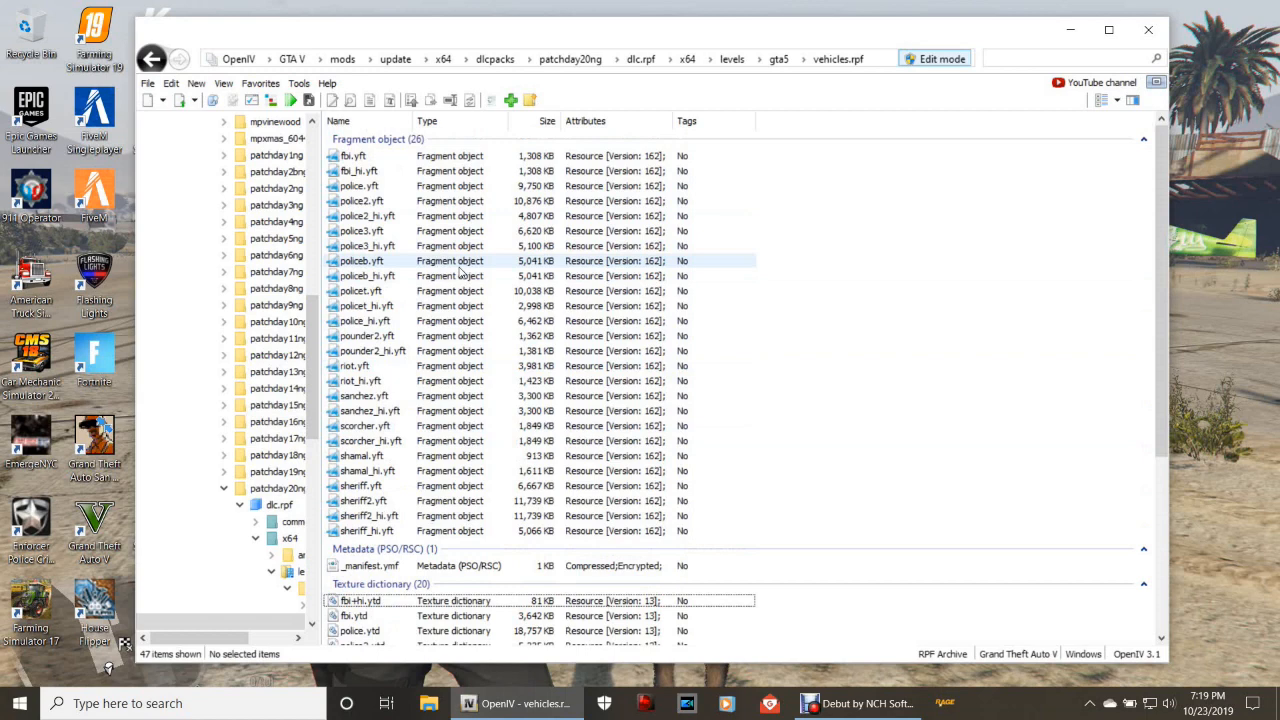
{"action": "mouse_move", "coordinate": [434, 269]}
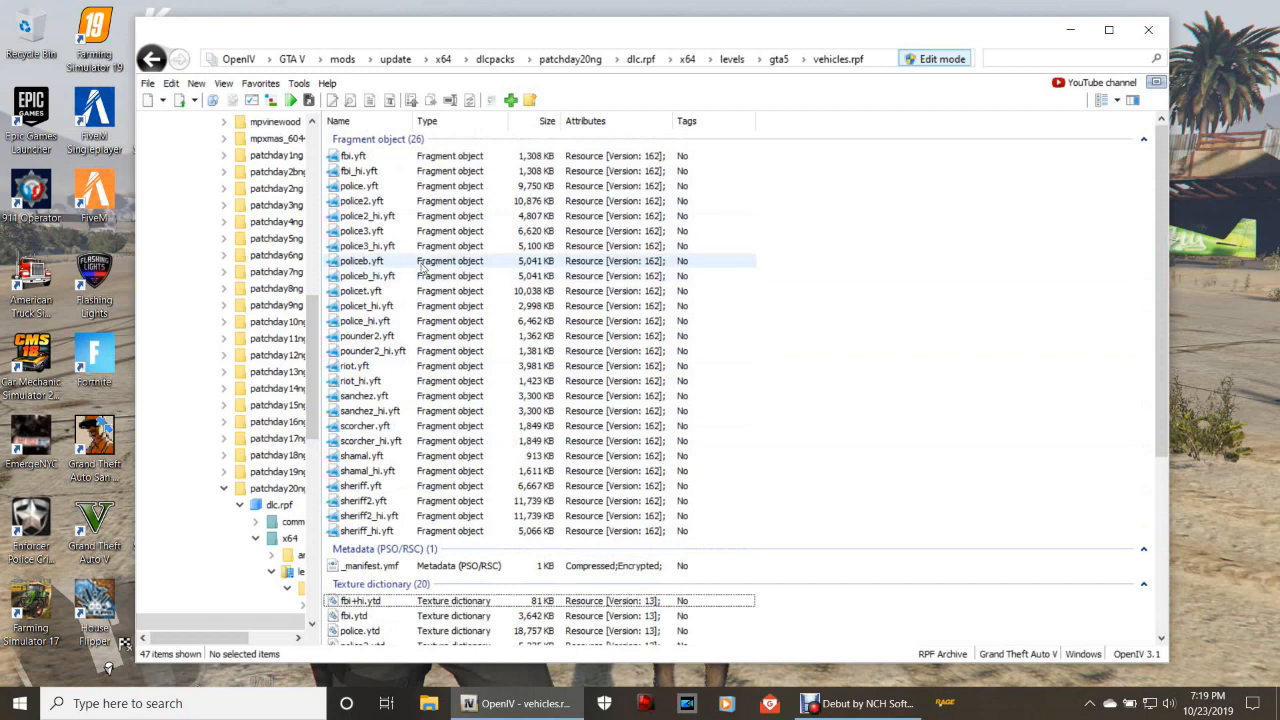
Reselect fbi.yft, fbi_hi.yft and fbi.ytd in the vehicles.rpf list
{"action": "left_click", "coordinate": [353, 155]}
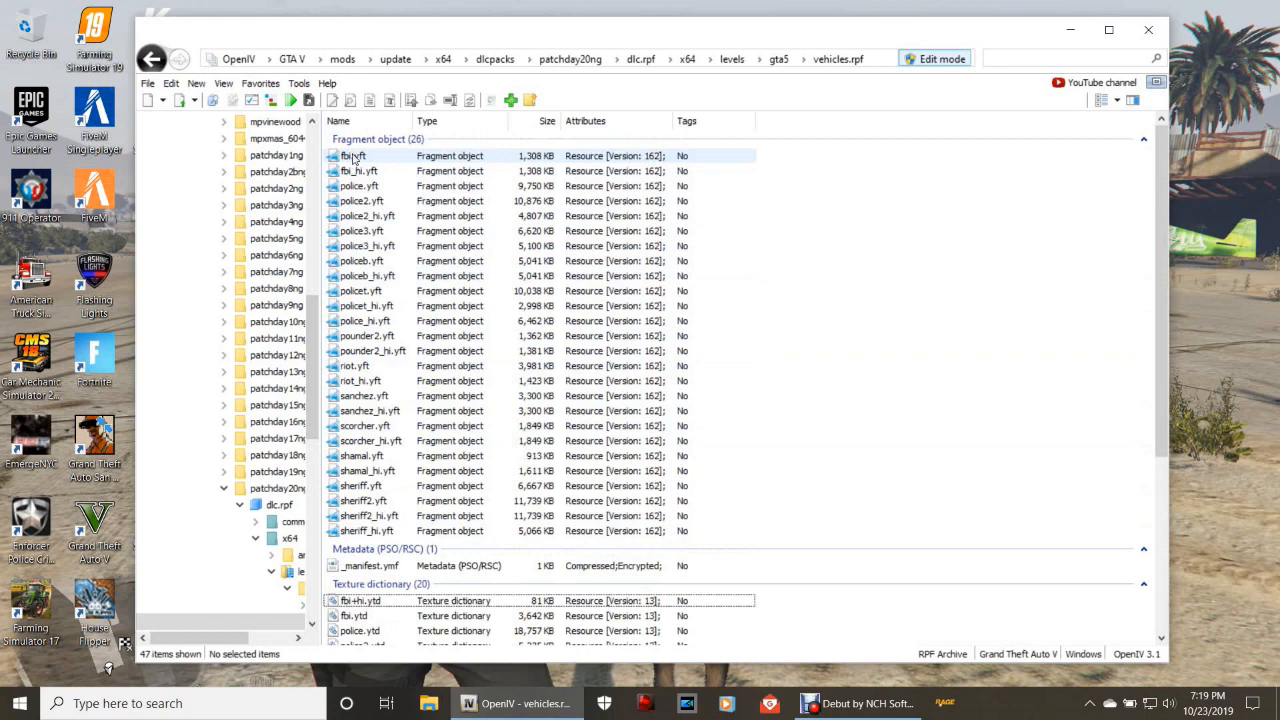
{"action": "left_click", "coordinate": [358, 170]}
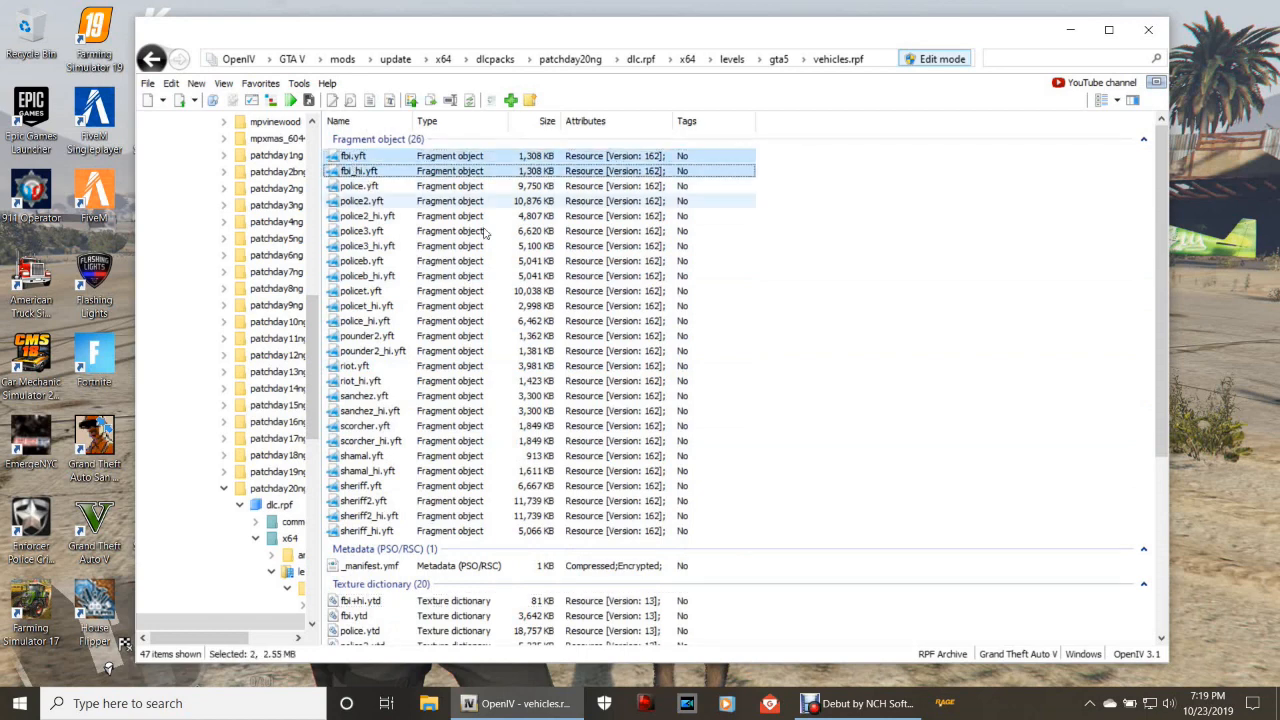
{"action": "scroll", "scroll_direction": "down", "scroll_amount": 3}
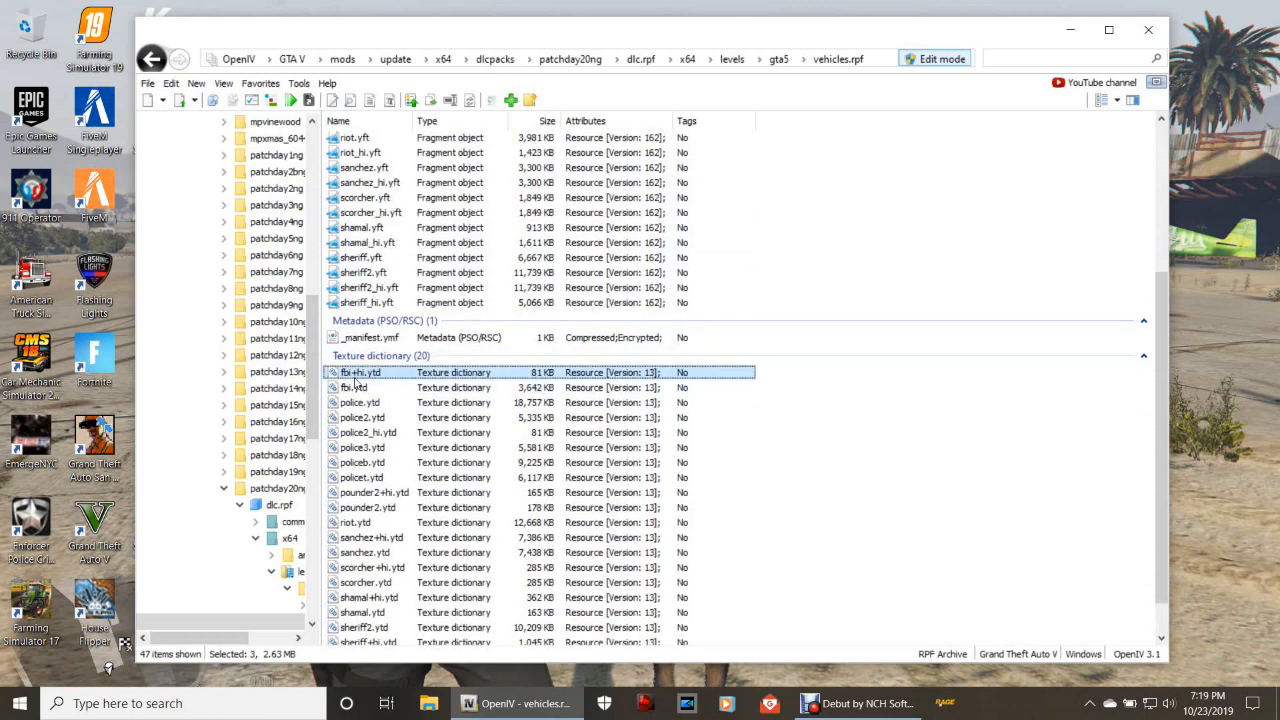
{"action": "left_click", "coordinate": [355, 387]}
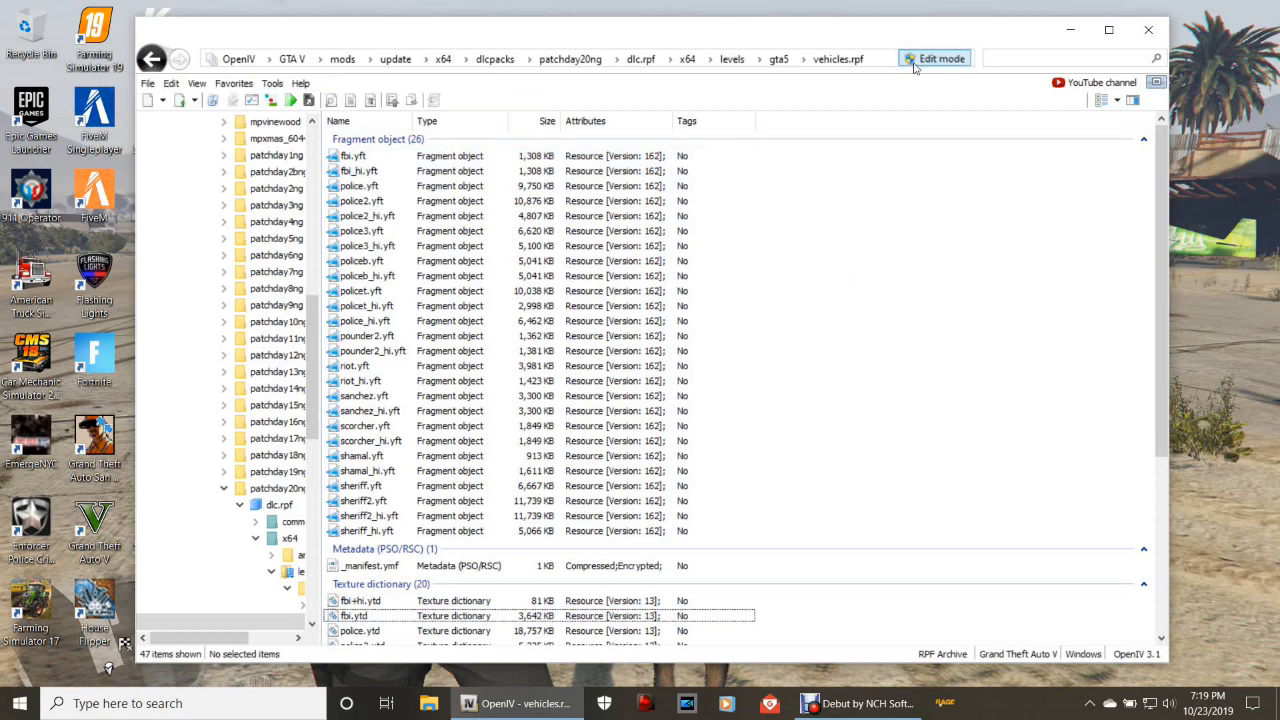
{"action": "scroll", "scroll_direction": "down", "scroll_amount": 3}
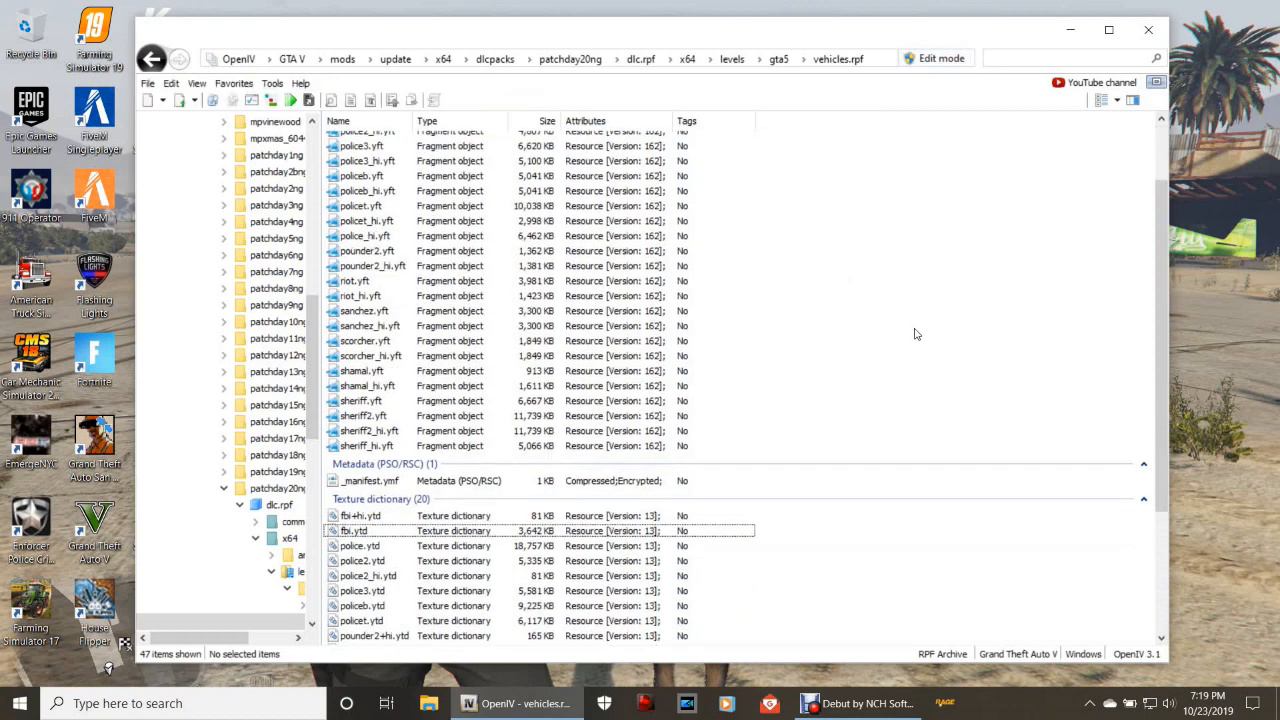
{"action": "scroll", "scroll_direction": "down", "scroll_amount": 3}
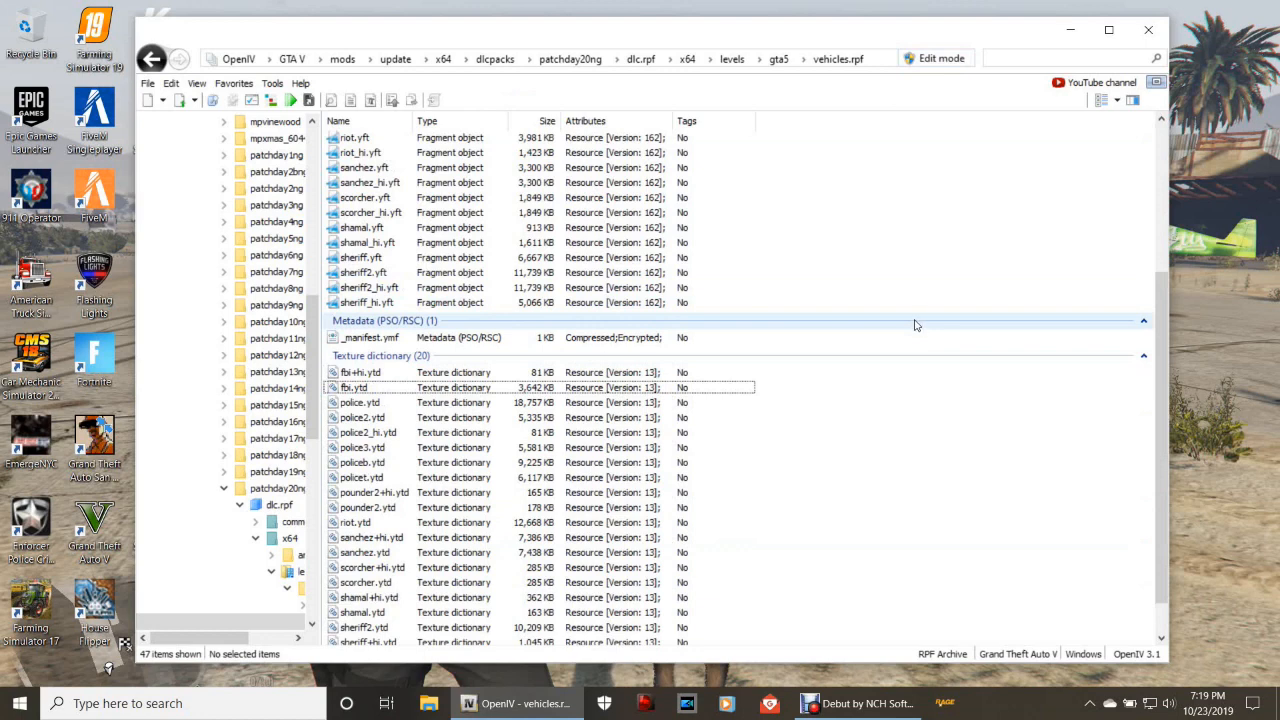
{"action": "scroll", "scroll_direction": "down", "scroll_amount": 3}
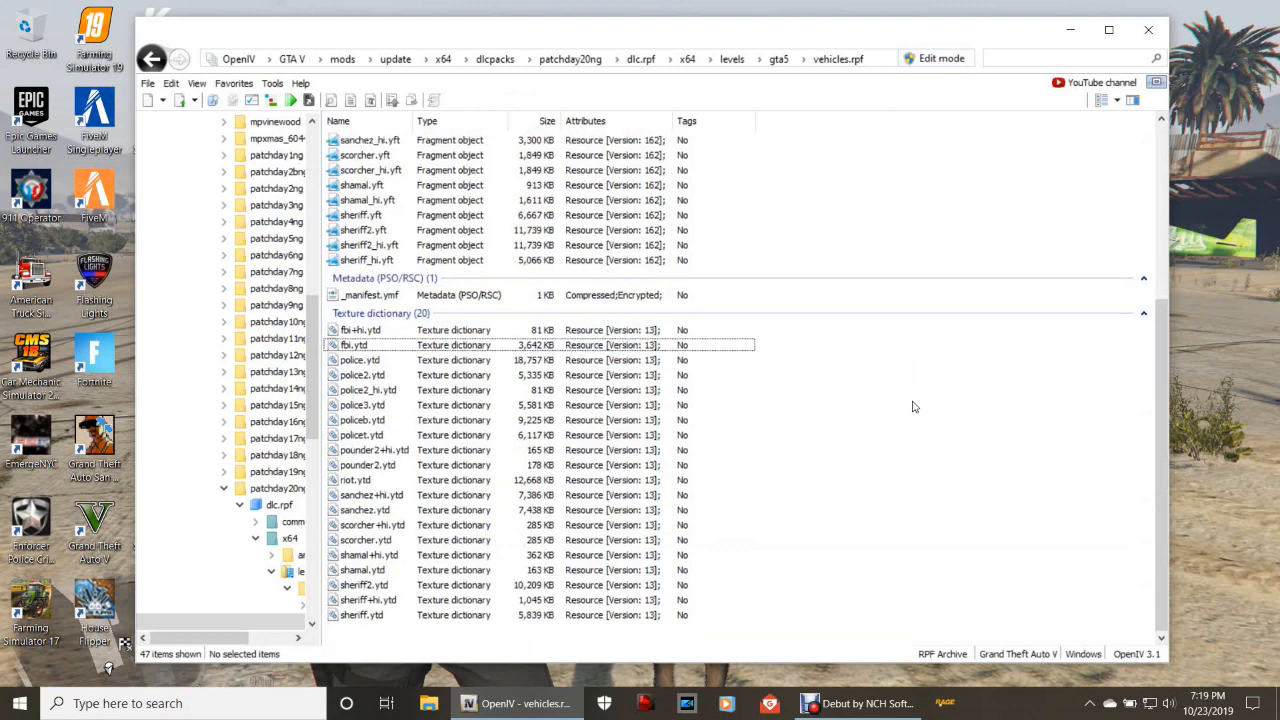